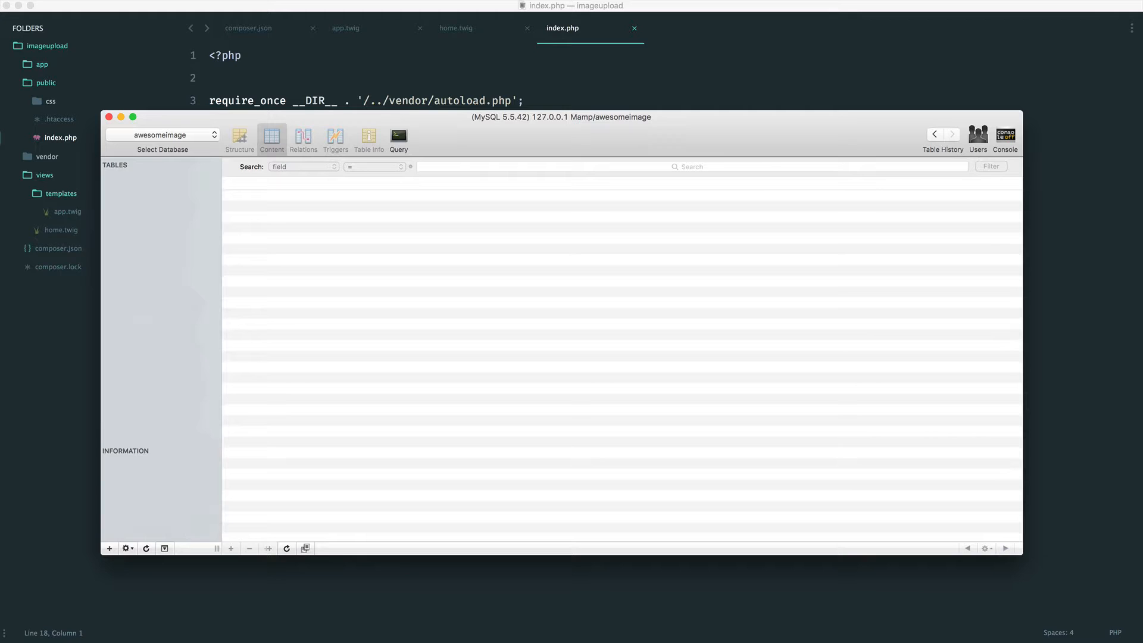
pyautogui.moveTo(174, 207)
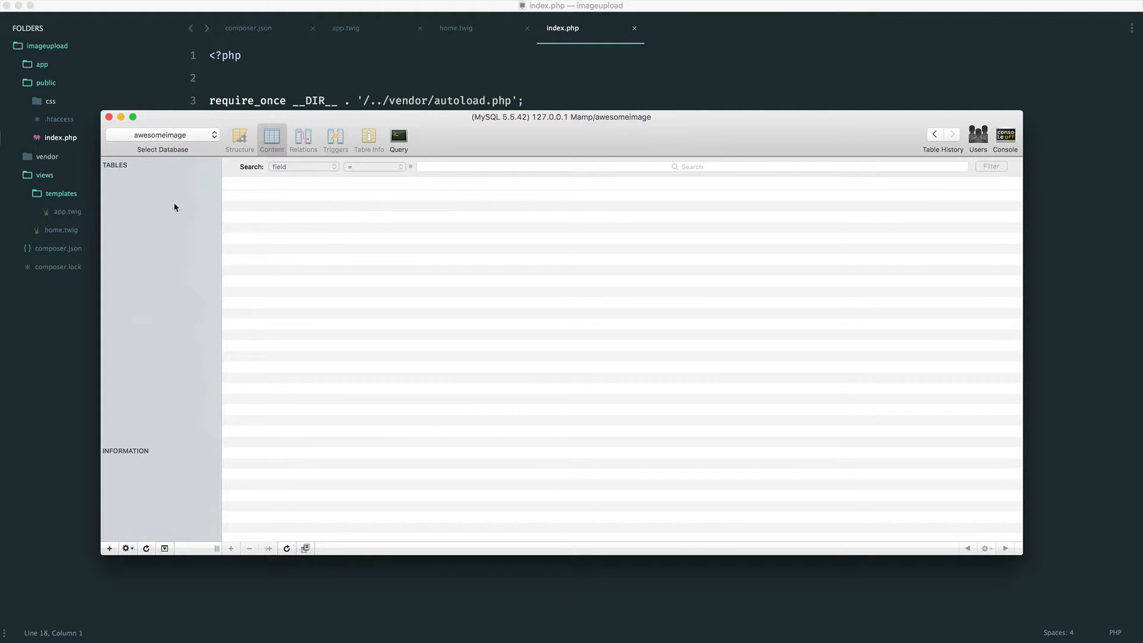
pyautogui.moveTo(171, 134)
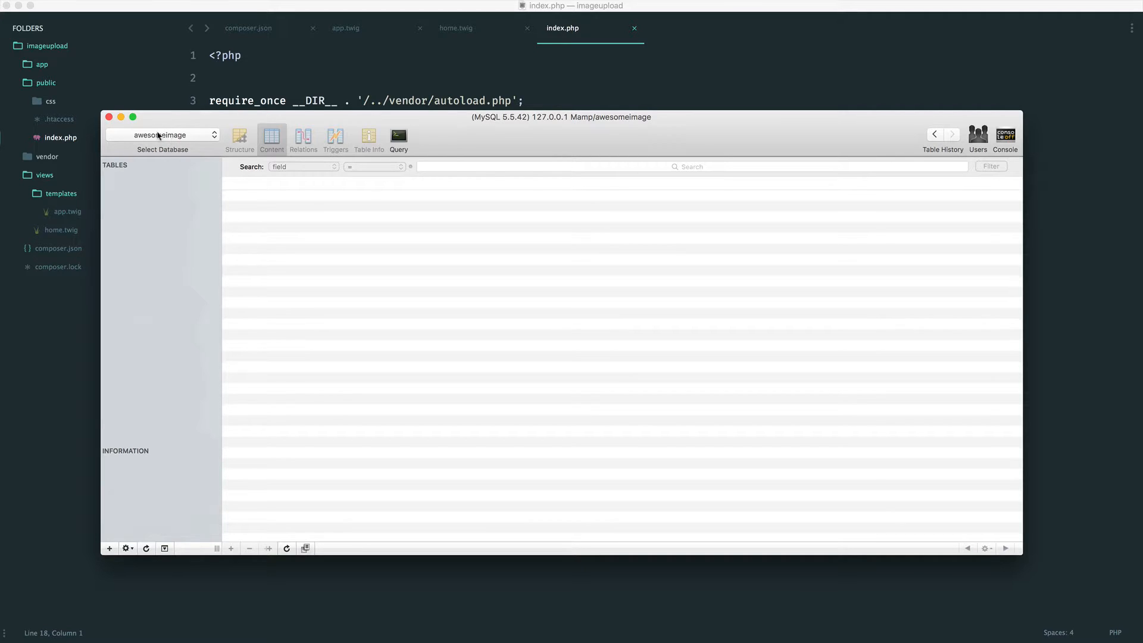
# Create a new table named images in the awesomeimage database
pyautogui.click(108, 548)
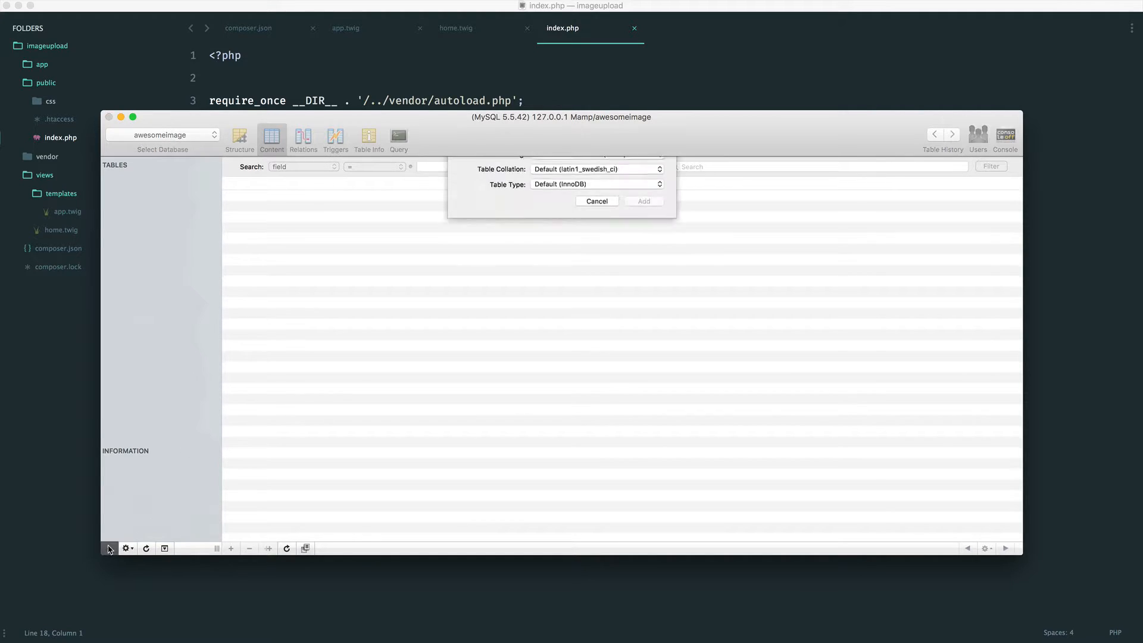
pyautogui.write('images')
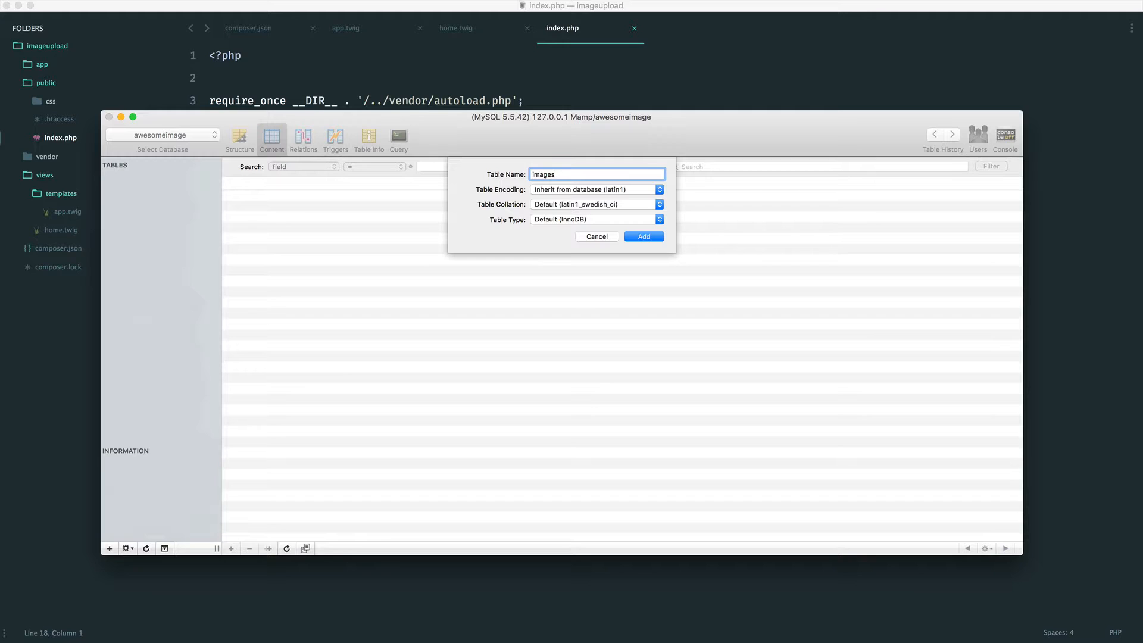
pyautogui.click(643, 236)
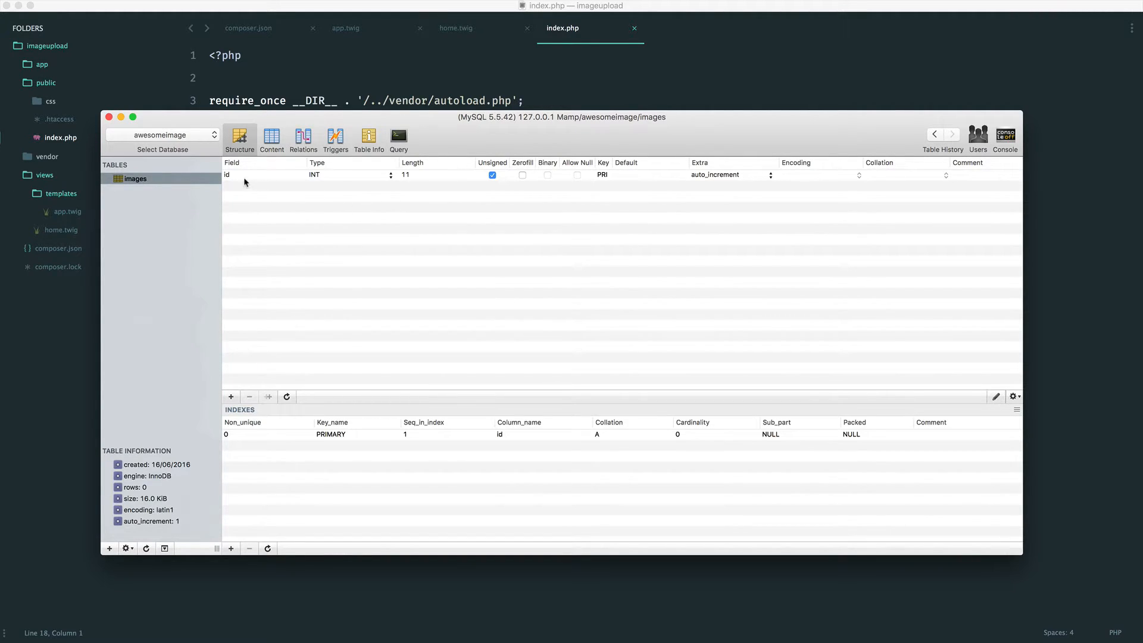
pyautogui.moveTo(226, 179)
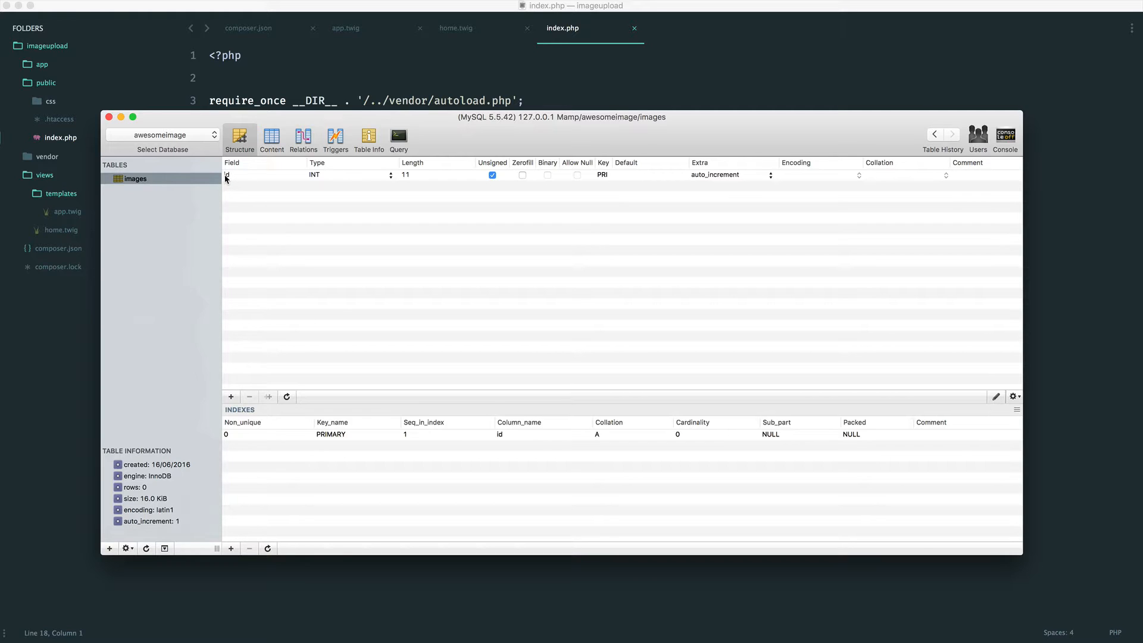
pyautogui.moveTo(315, 172)
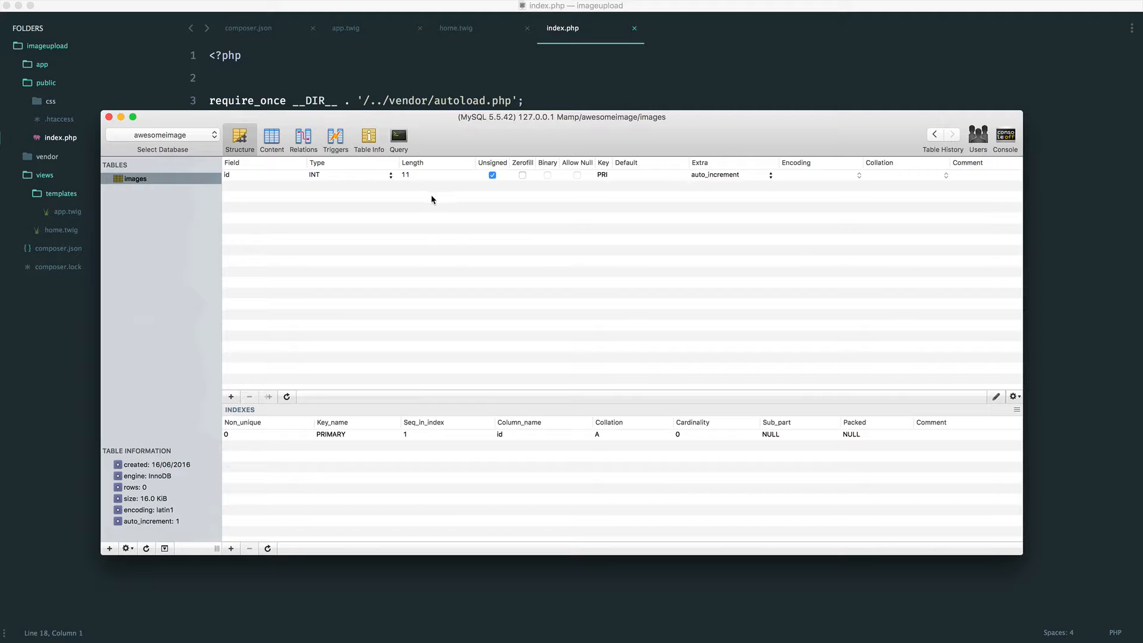
pyautogui.moveTo(725, 198)
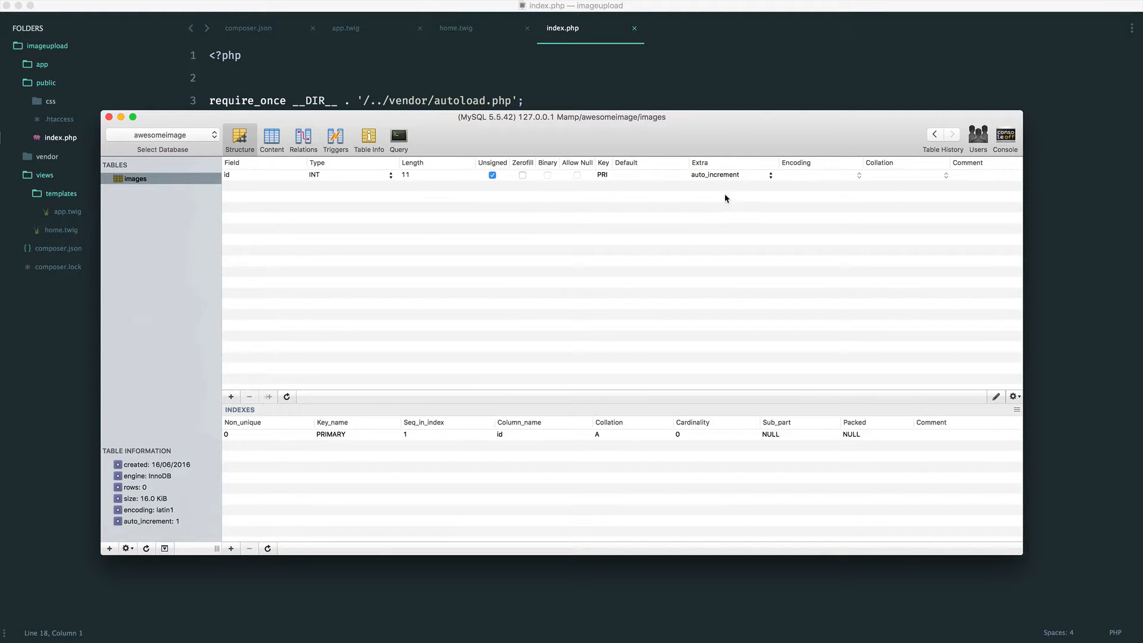
pyautogui.moveTo(723, 169)
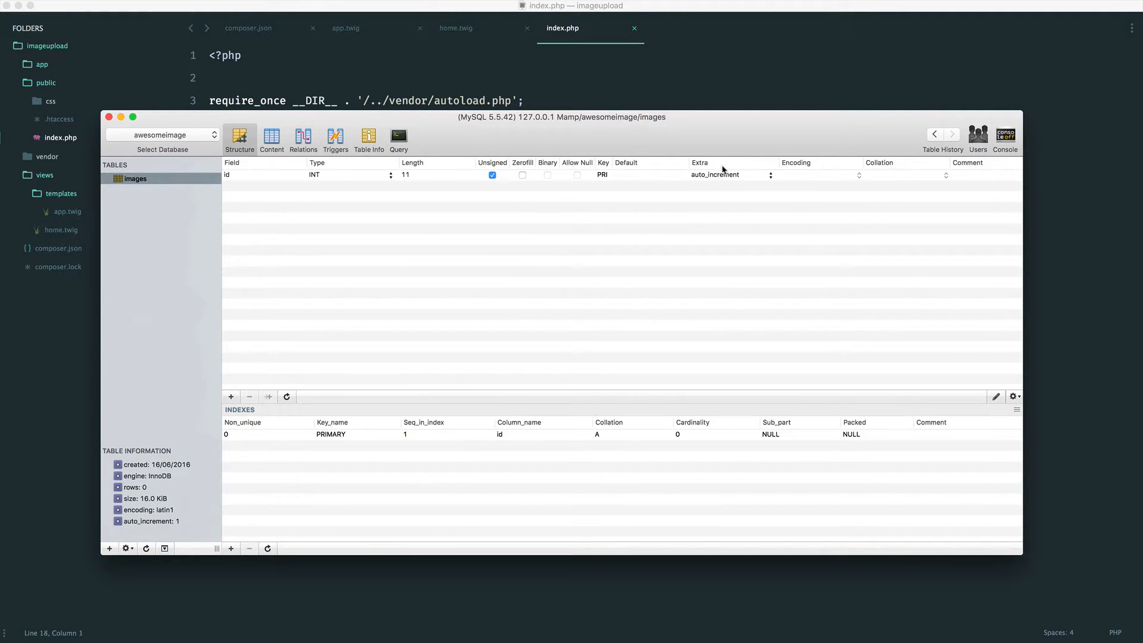
pyautogui.moveTo(338, 223)
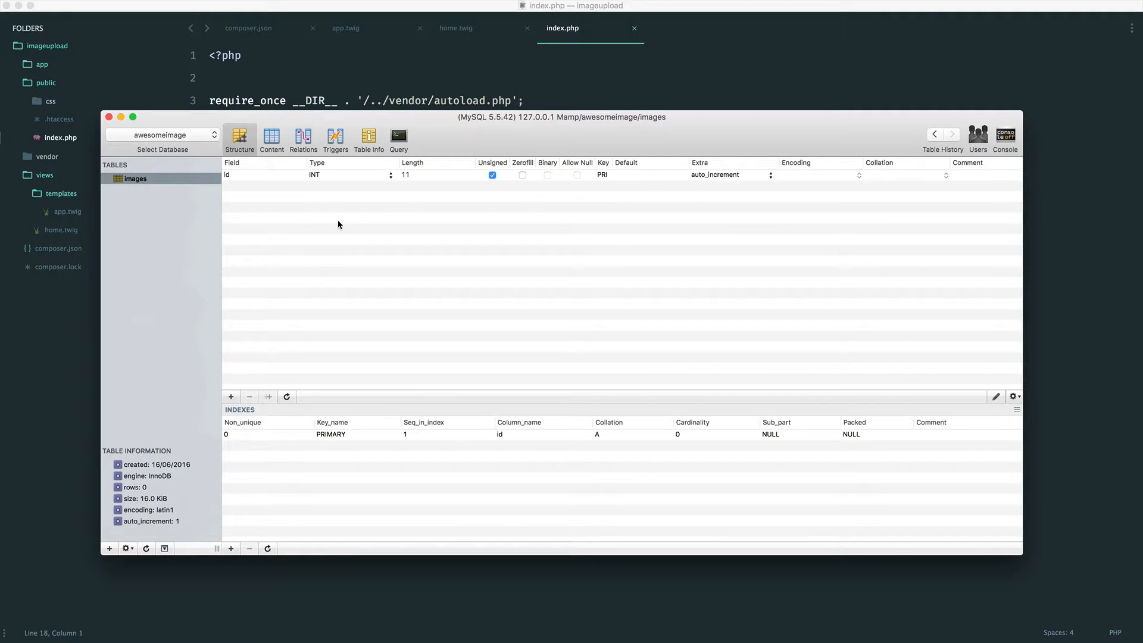
# Add hash and url columns as VARCHAR(255) with Allow Null unchecked
pyautogui.click(231, 397)
pyautogui.write('hash')
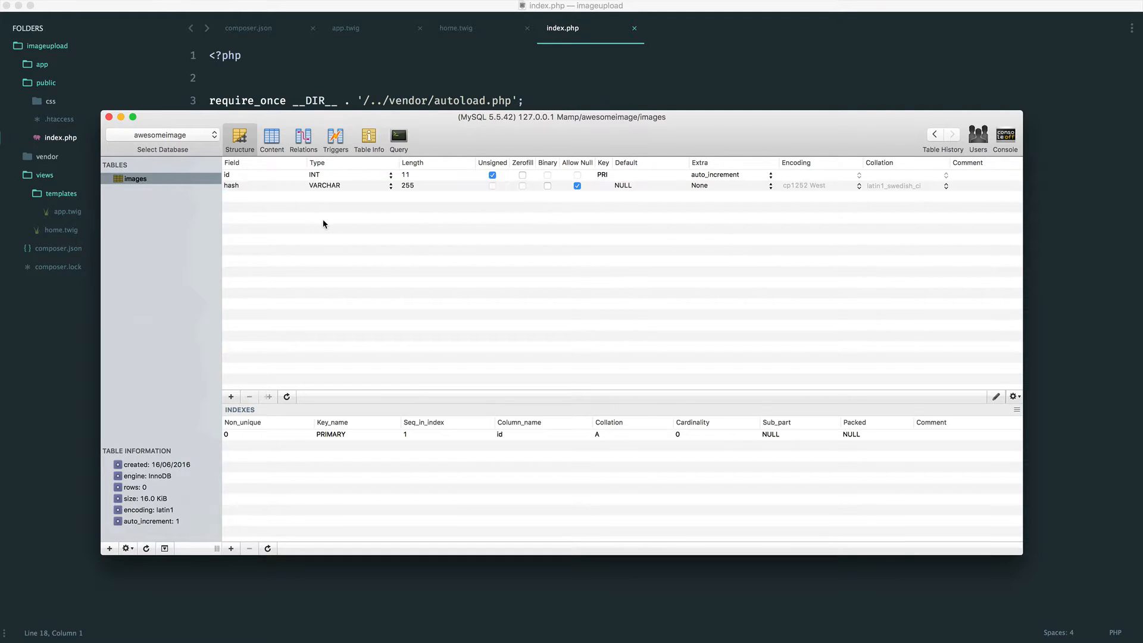
pyautogui.click(577, 185)
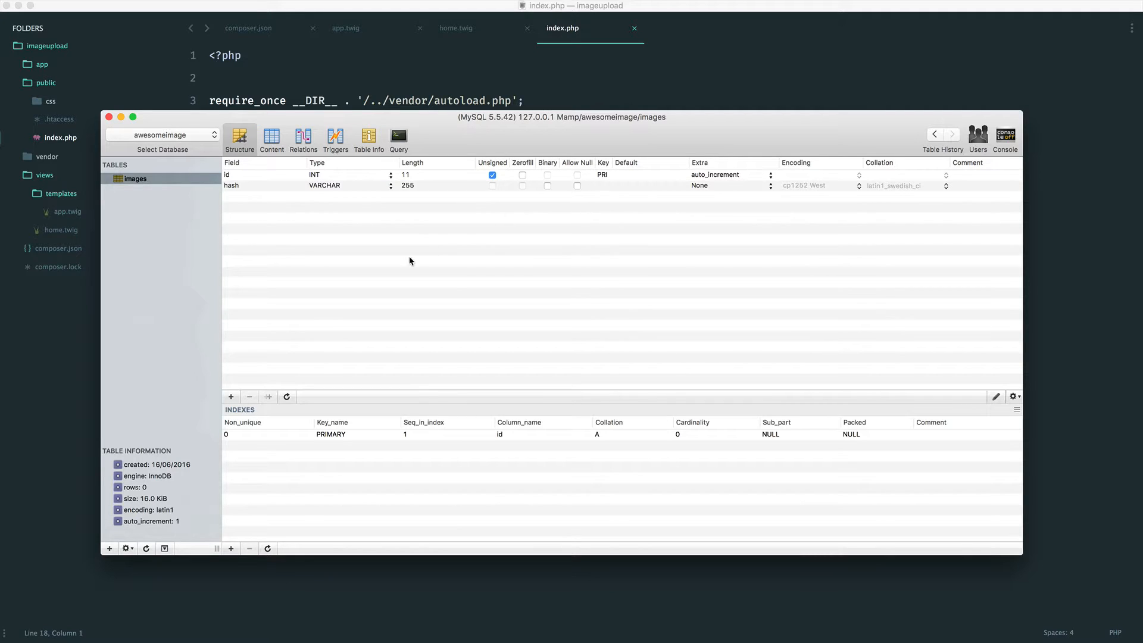
pyautogui.click(231, 396)
pyautogui.write('url')
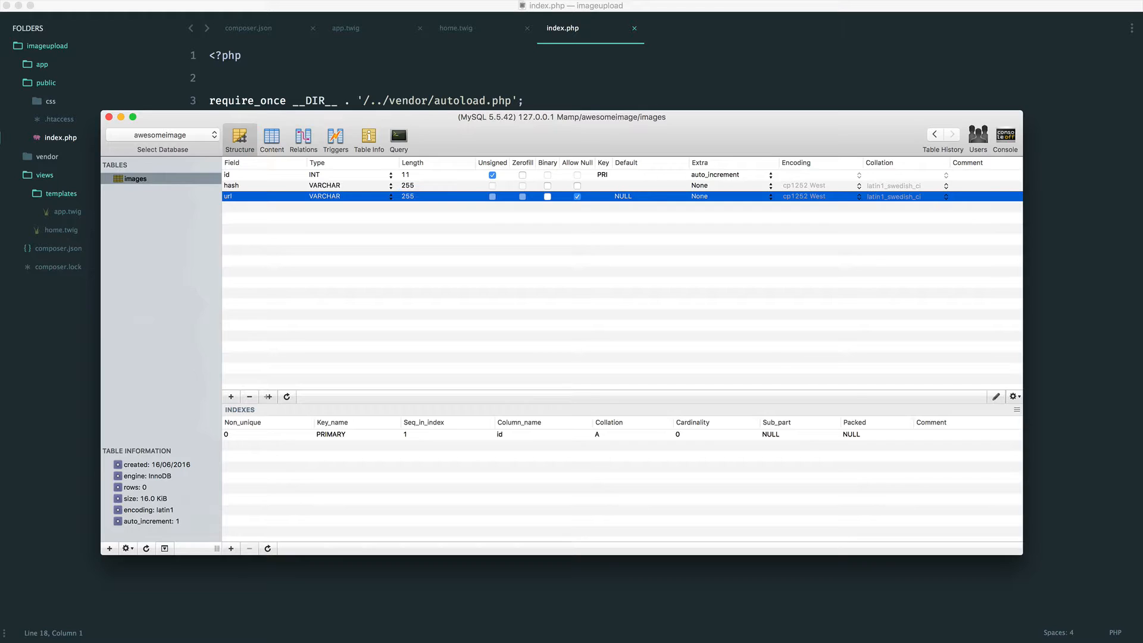
pyautogui.click(577, 196)
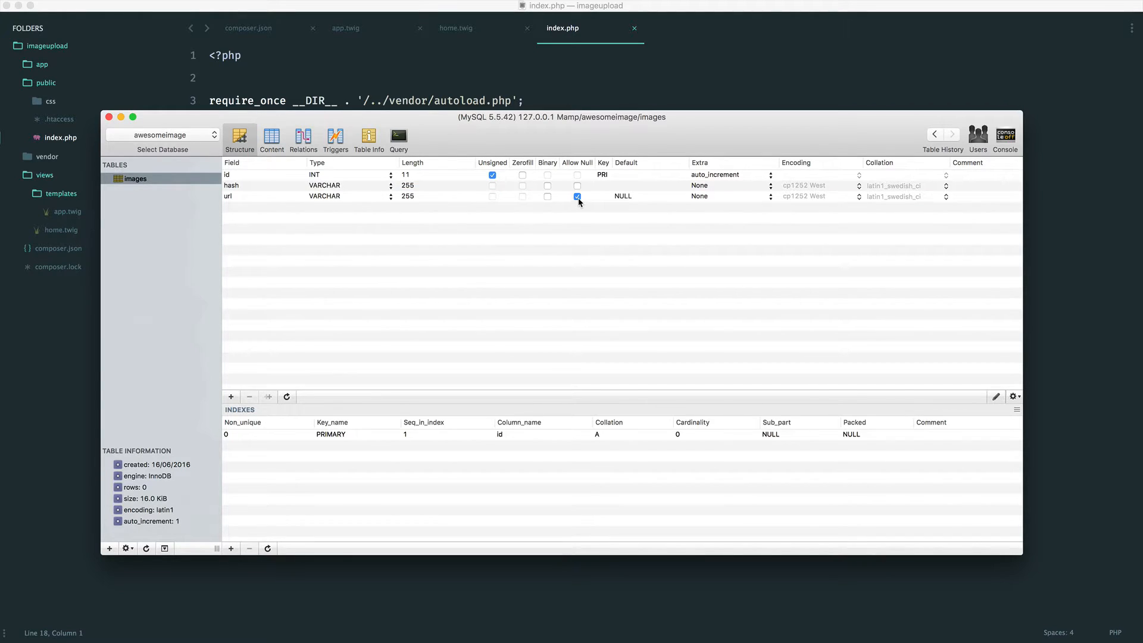
# Add a created_at TIMESTAMP column defaulting to CURRENT_TIMESTAMP
pyautogui.click(577, 196)
pyautogui.write('TIM')
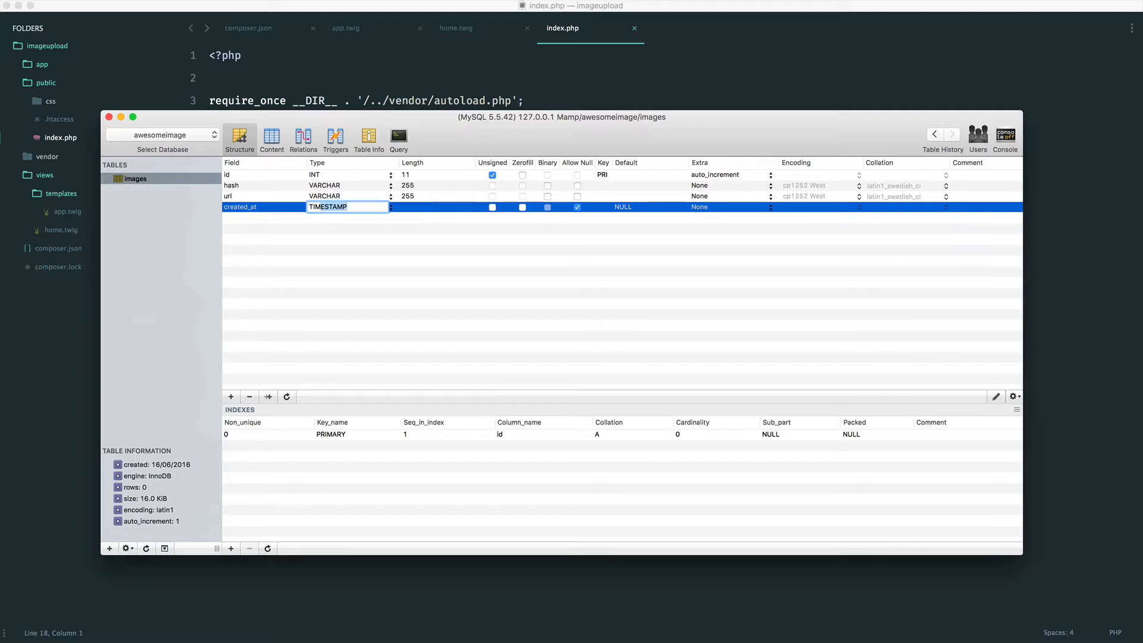
pyautogui.click(537, 259)
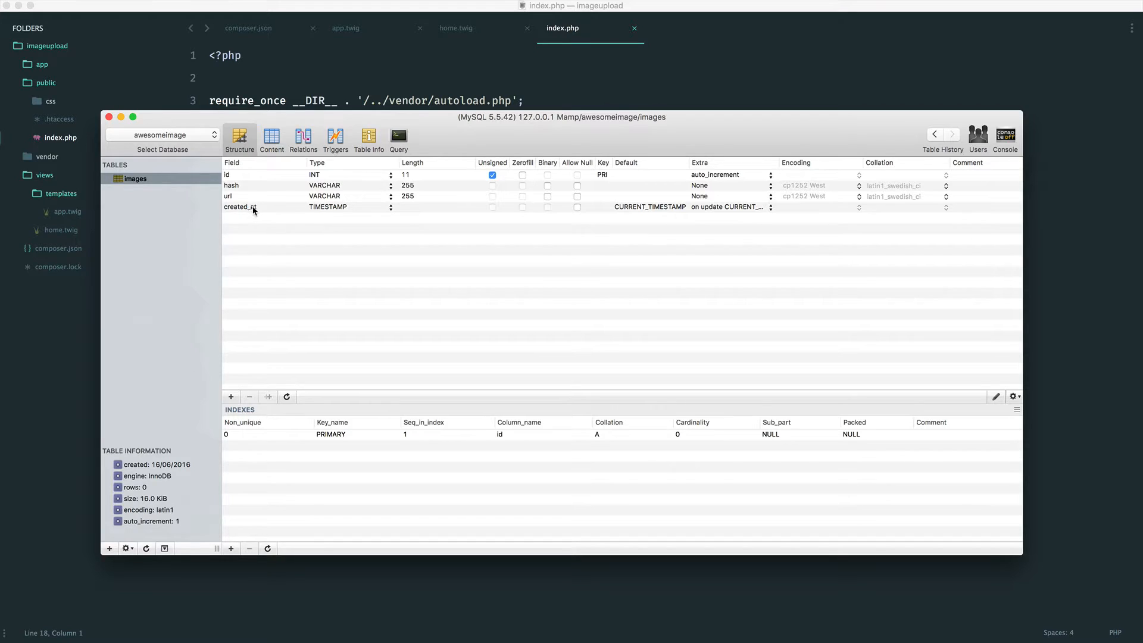
pyautogui.moveTo(289, 267)
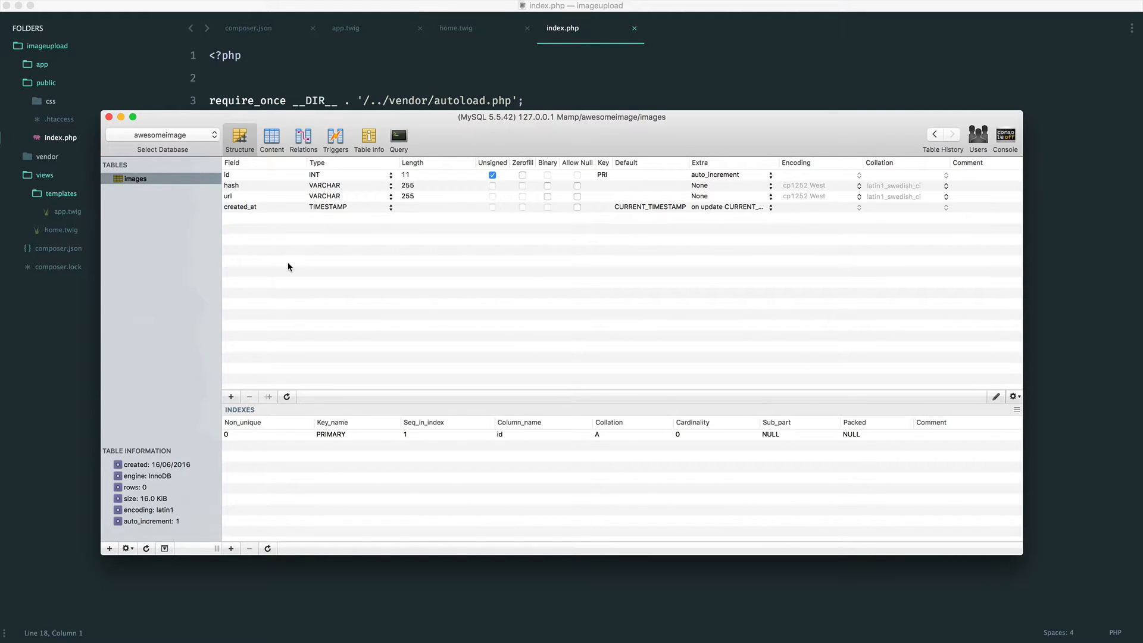
pyautogui.moveTo(257, 224)
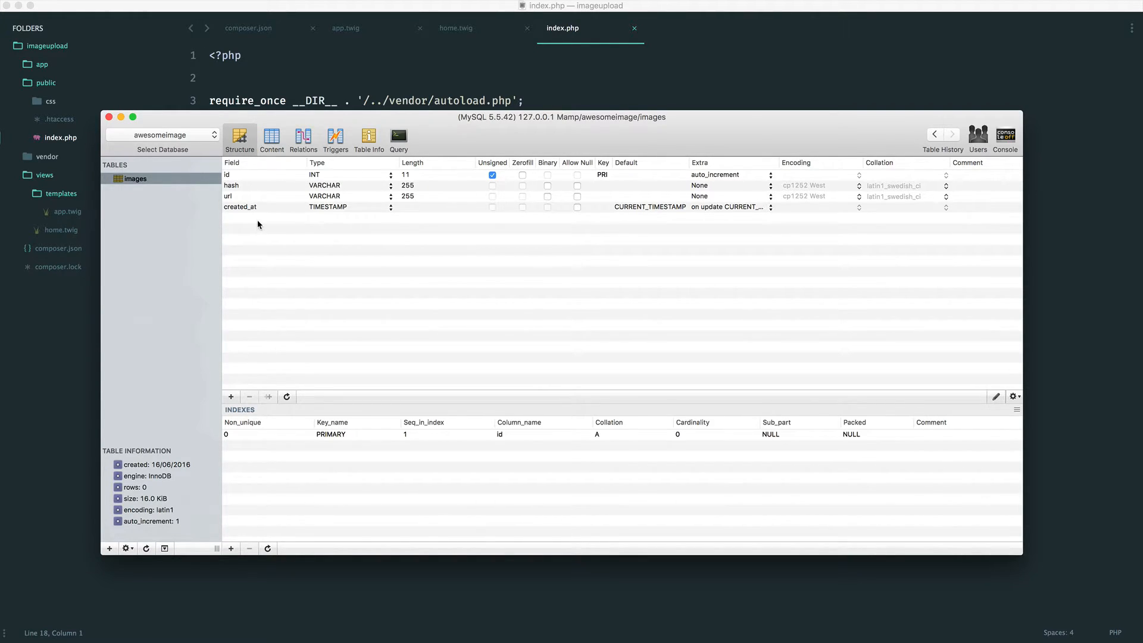
pyautogui.moveTo(266, 225)
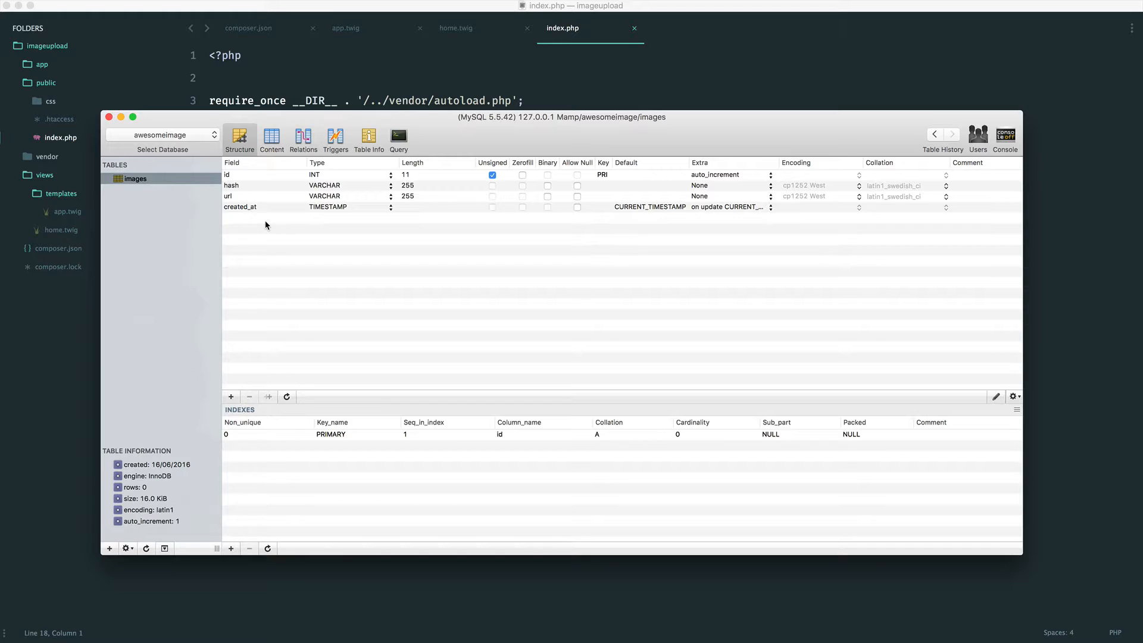
pyautogui.moveTo(246, 183)
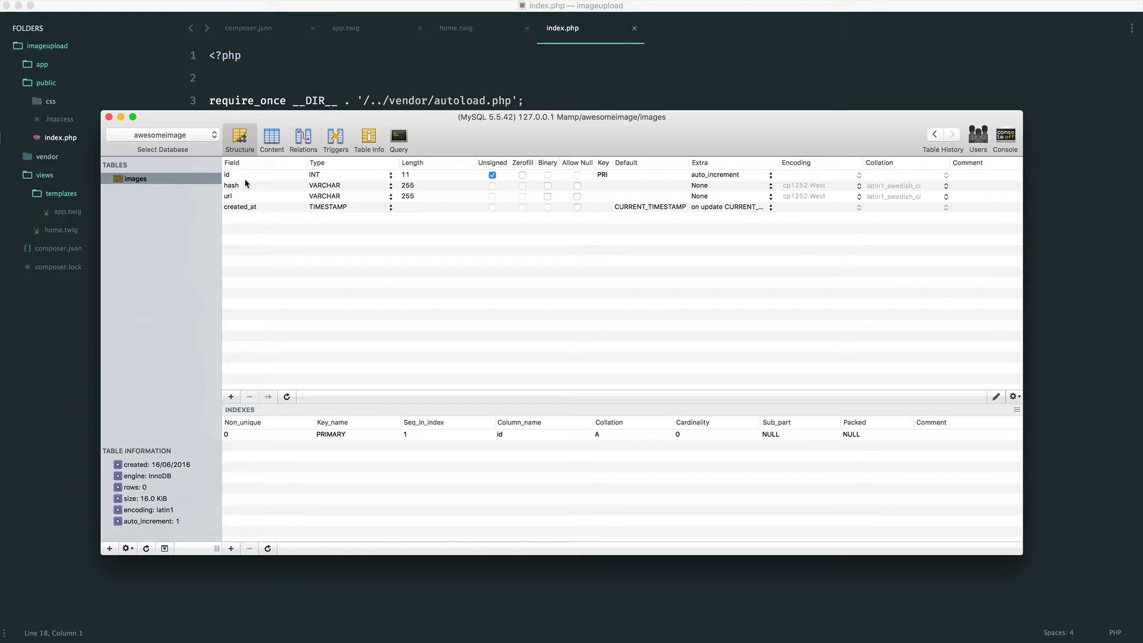
# In the Content view, add test rows with values like abc and def for hash and url
pyautogui.click(272, 140)
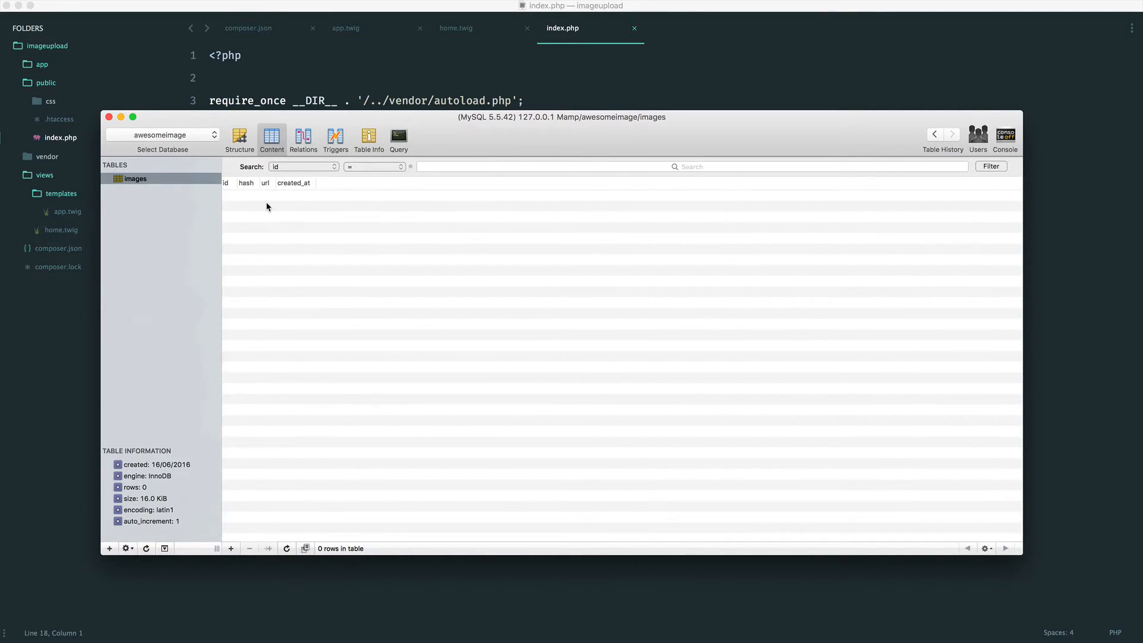
pyautogui.moveTo(249, 200)
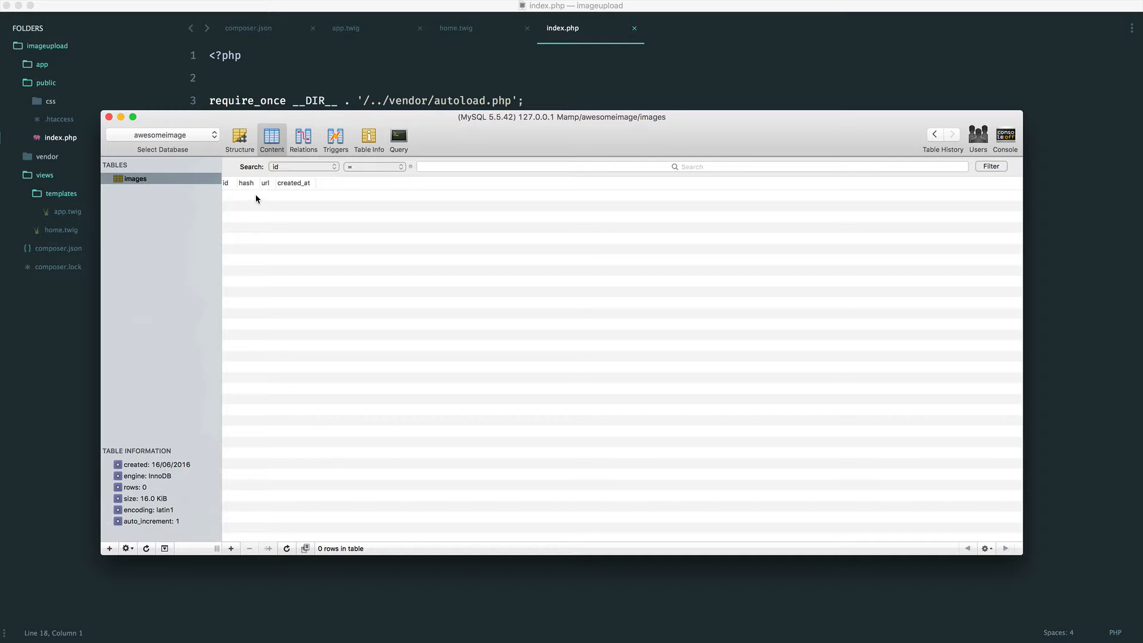
pyautogui.moveTo(252, 218)
pyautogui.write('abc')
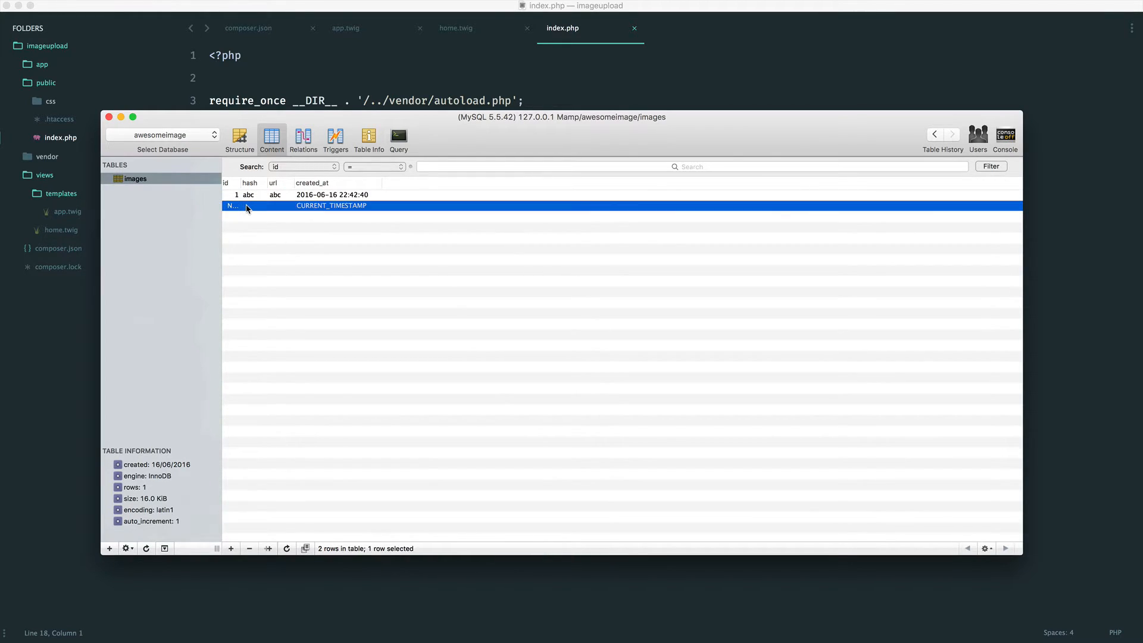
pyautogui.write('def')
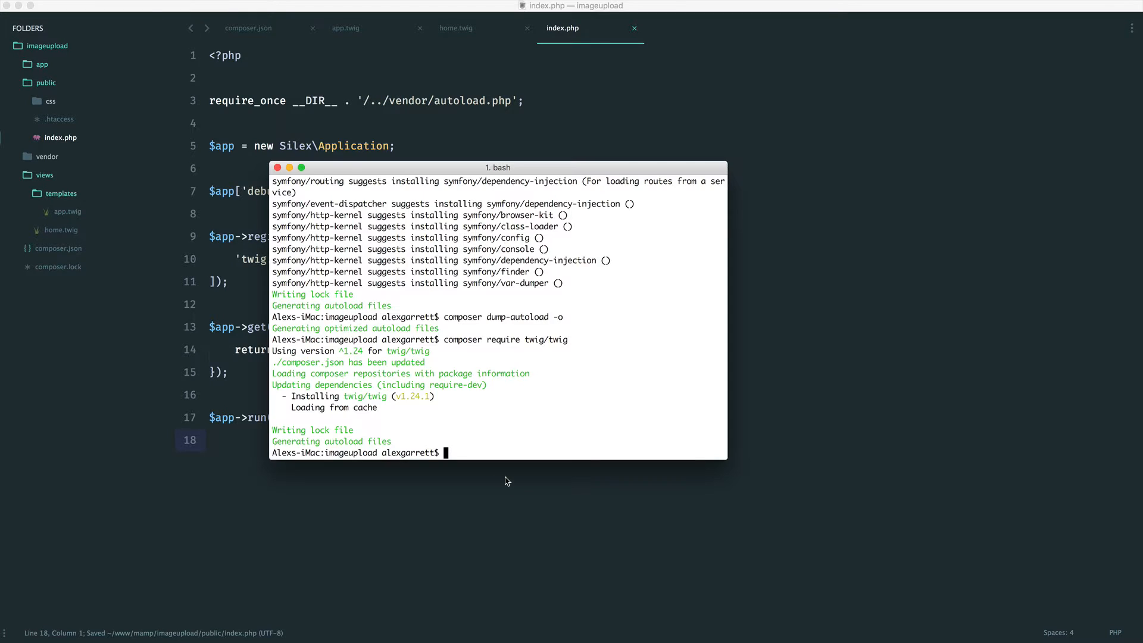
pyautogui.moveTo(474, 400)
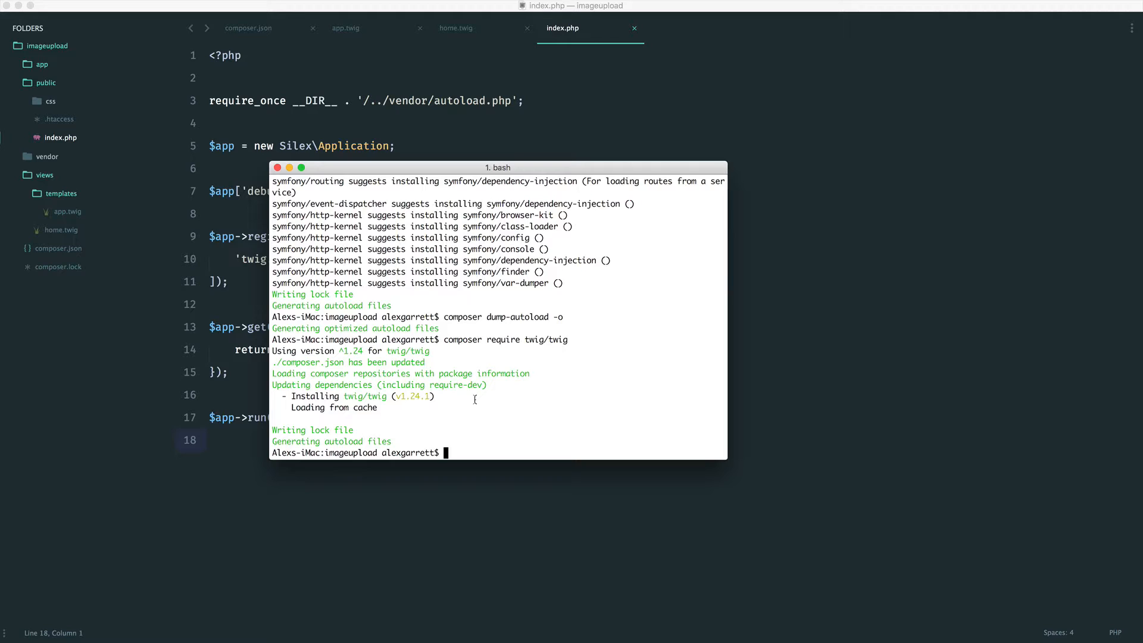
# Run composer require doctrine/dbal in Terminal for the project
pyautogui.write('composer')
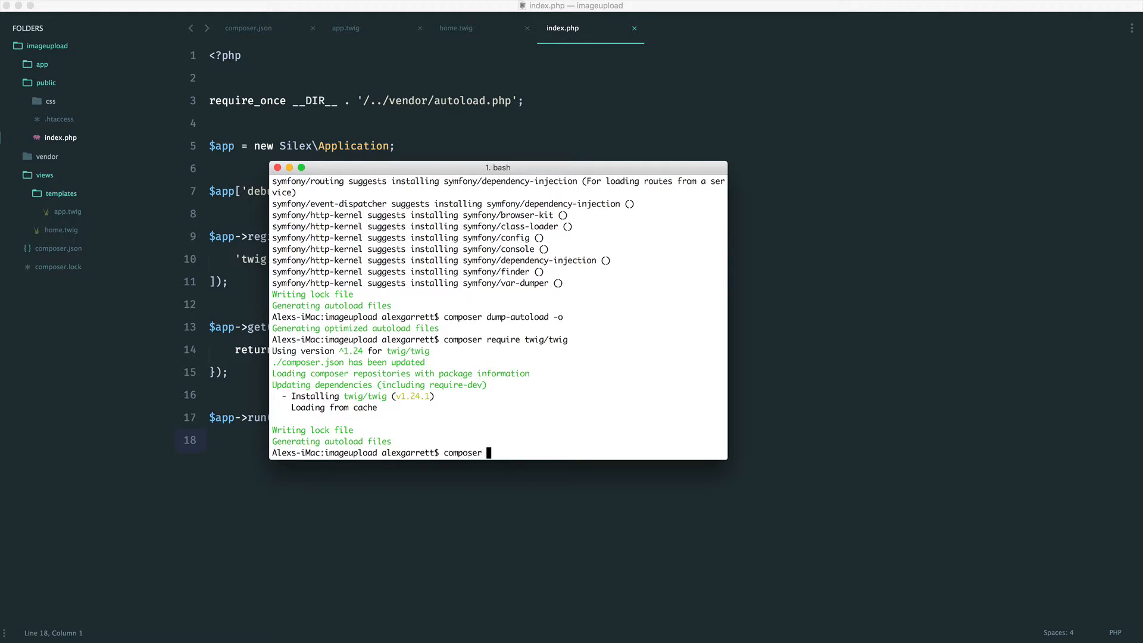
pyautogui.write('require docti')
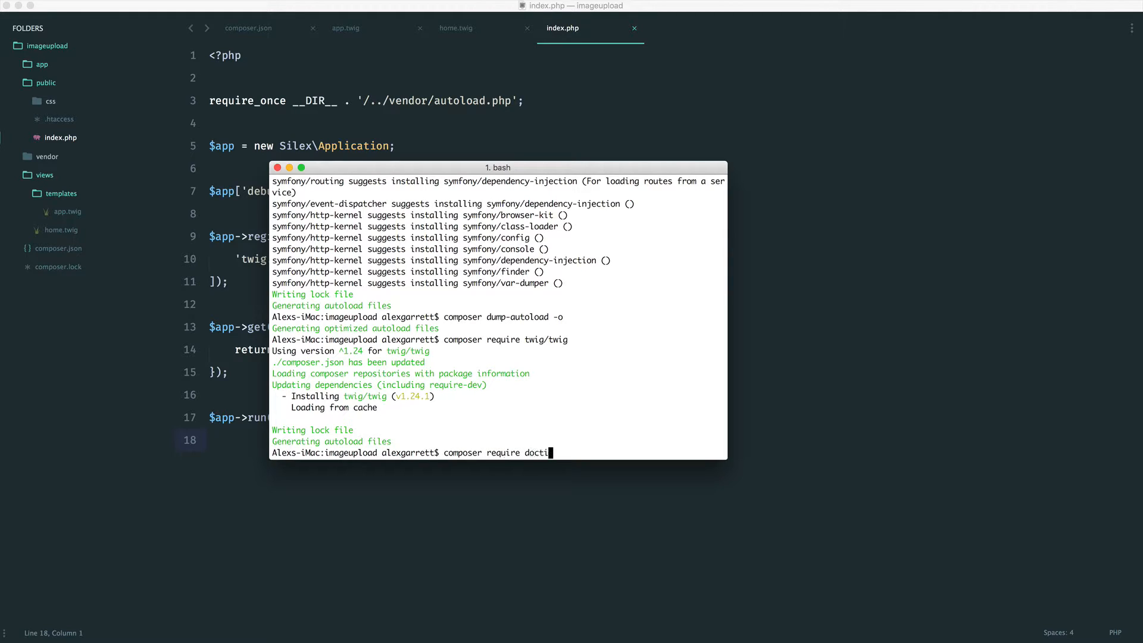
pyautogui.write('i')
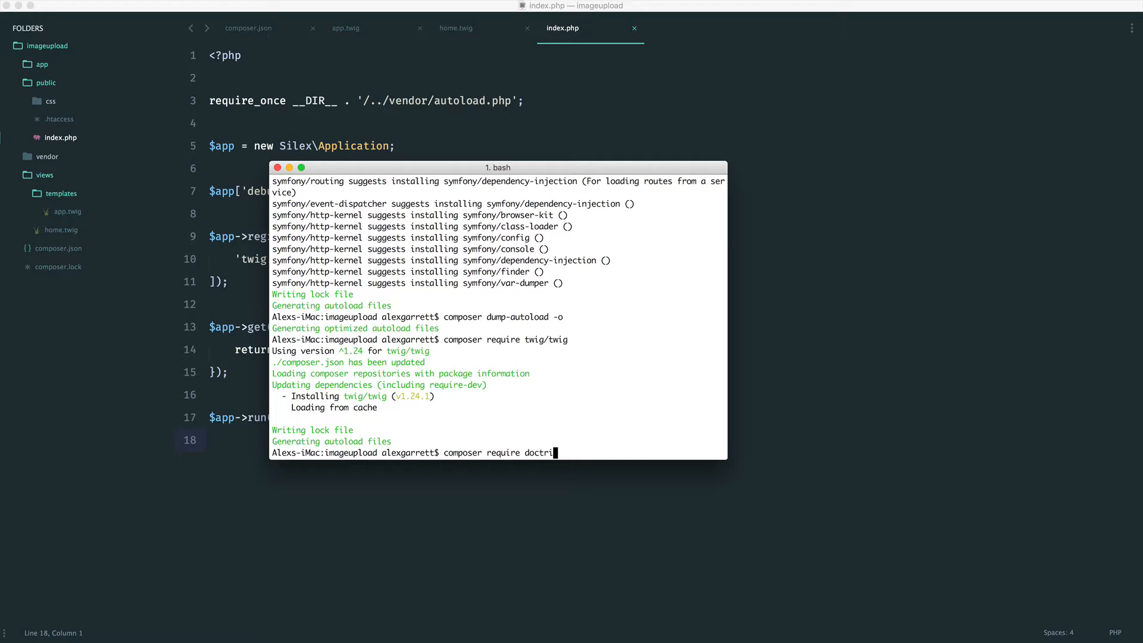
pyautogui.write('ne/dbal')
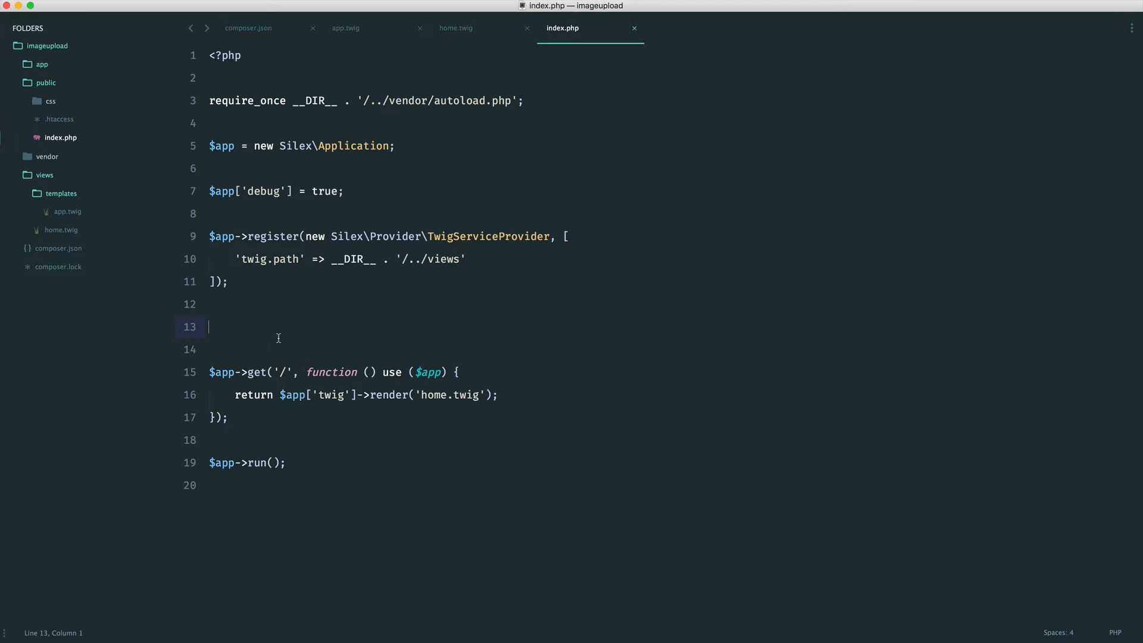
# Register Silex\Provider\DoctrineServiceProvider on $app with a 'db.options' settings array
pyautogui.write('$app')
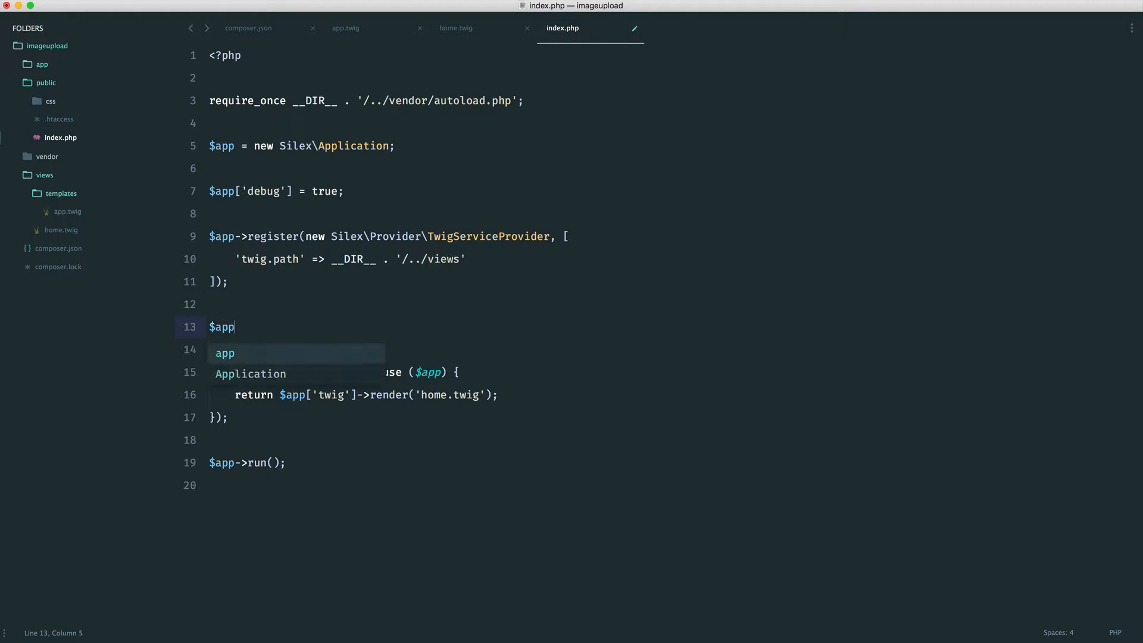
pyautogui.write('->register(new );')
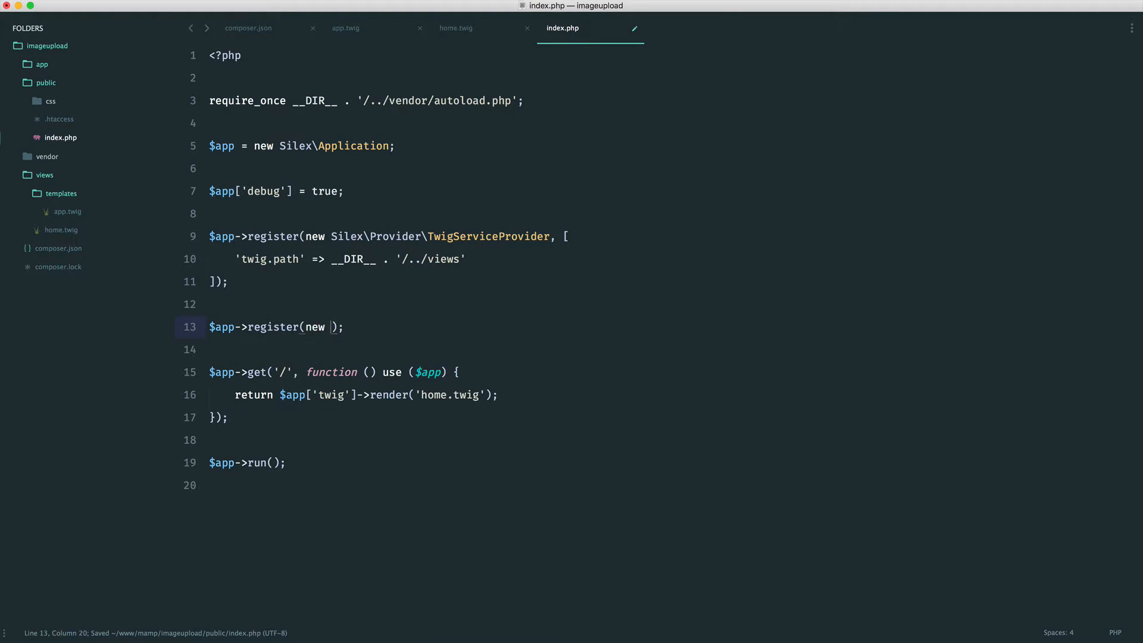
pyautogui.write('Silex\\Prov')
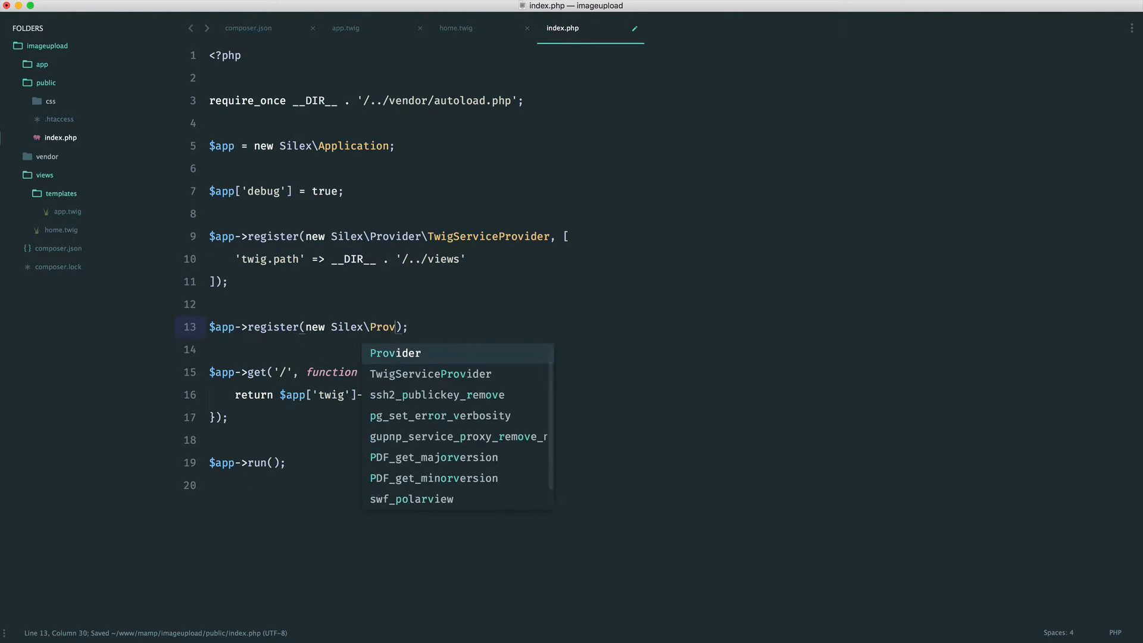
pyautogui.write('ider\\D')
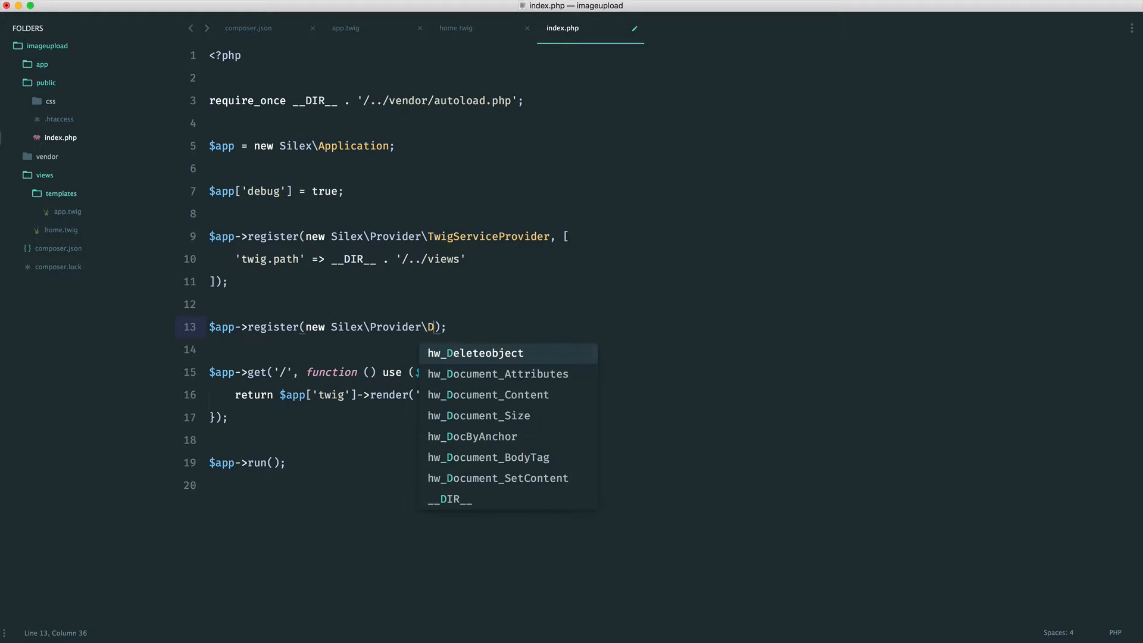
pyautogui.write('octrineServ')
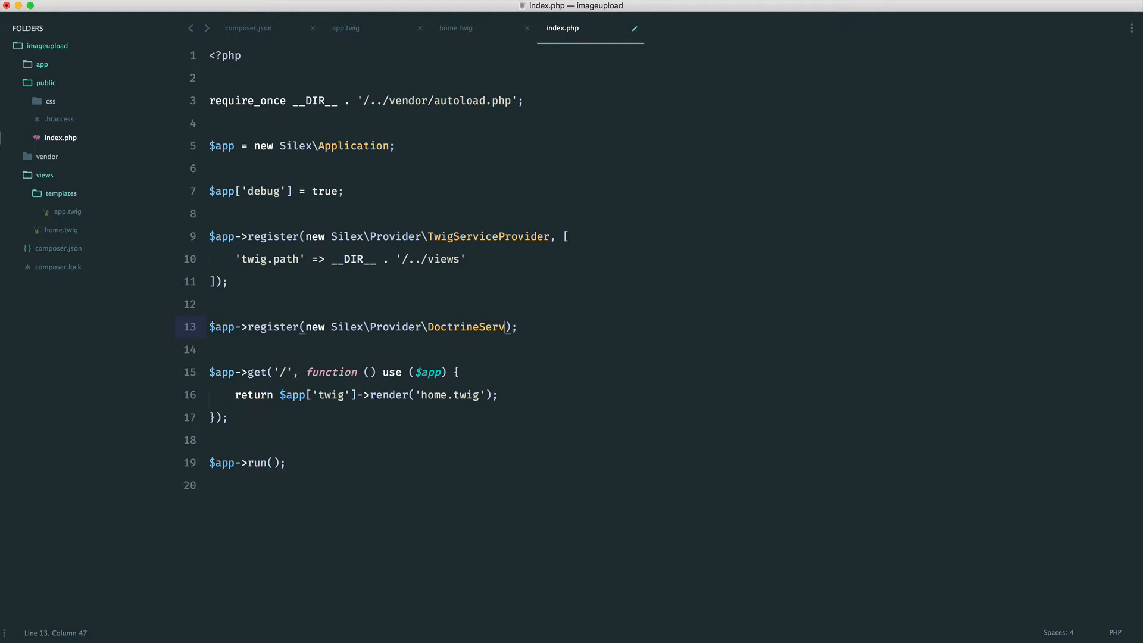
pyautogui.write('iceProvider, [')
pyautogui.click(425, 349)
pyautogui.write("'")
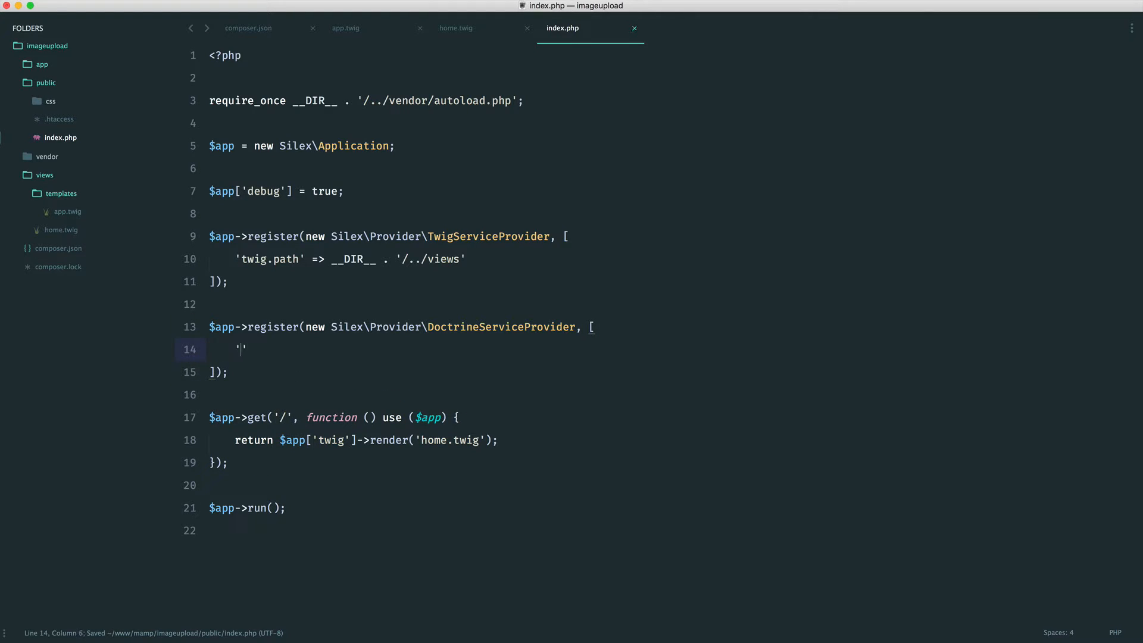
pyautogui.write('db.options')
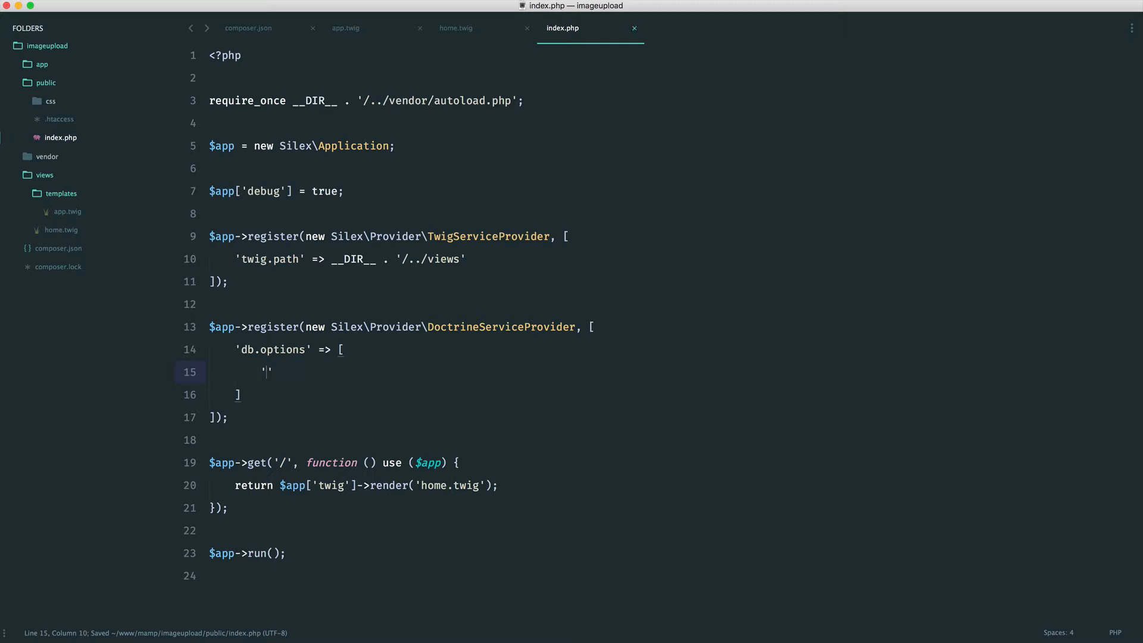
# Set db.options driver pdo_mysql, host localhost and dbname awesomeimage, checked in Sequel Pro
pyautogui.write('driver')
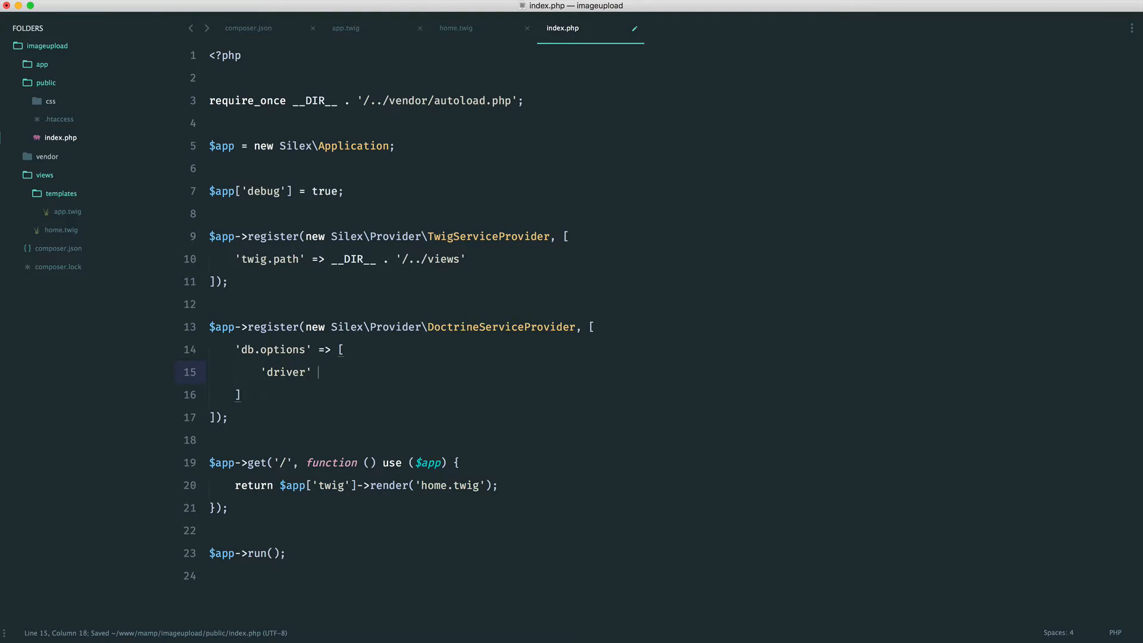
pyautogui.write("=> 'pdo_mysql',")
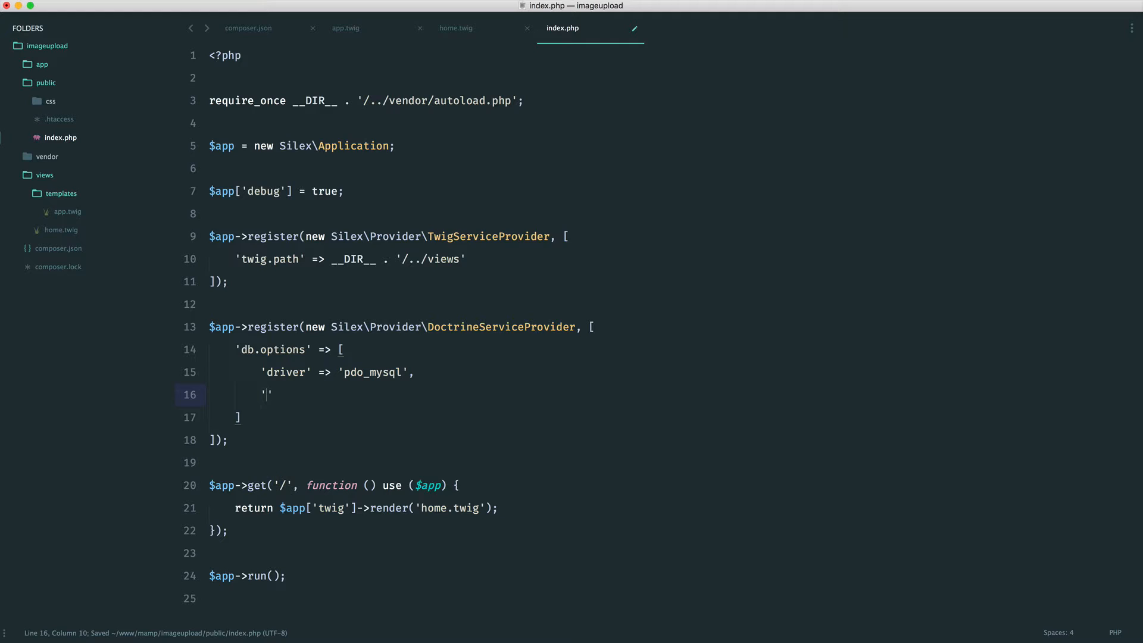
pyautogui.write("host' => '")
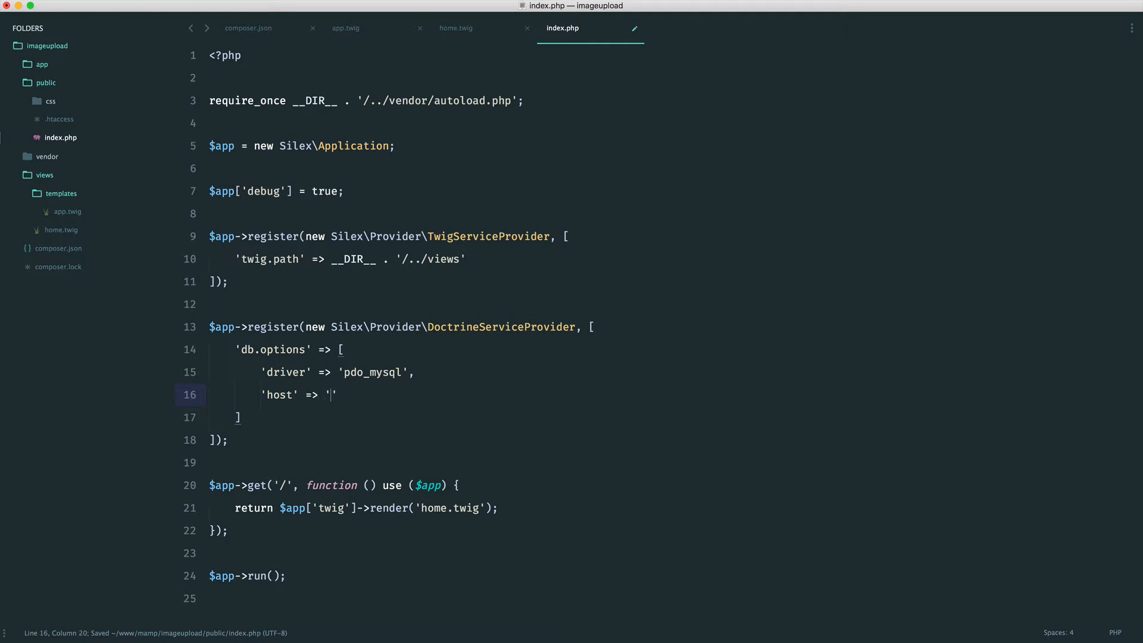
pyautogui.write('localhost')
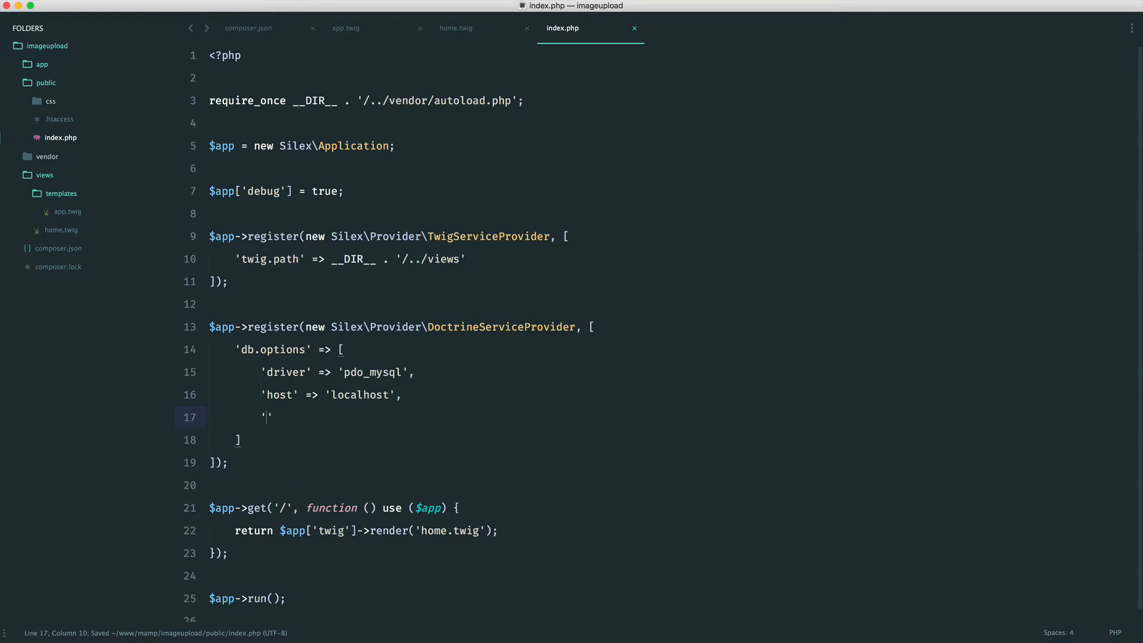
pyautogui.write('dbname')
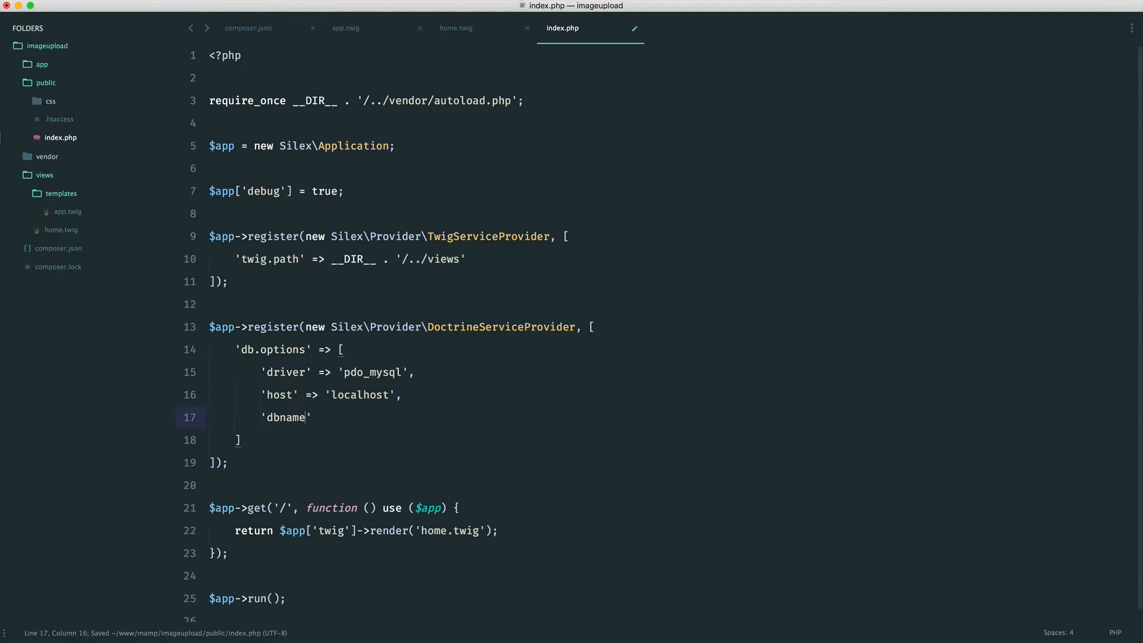
pyautogui.write("=> ''")
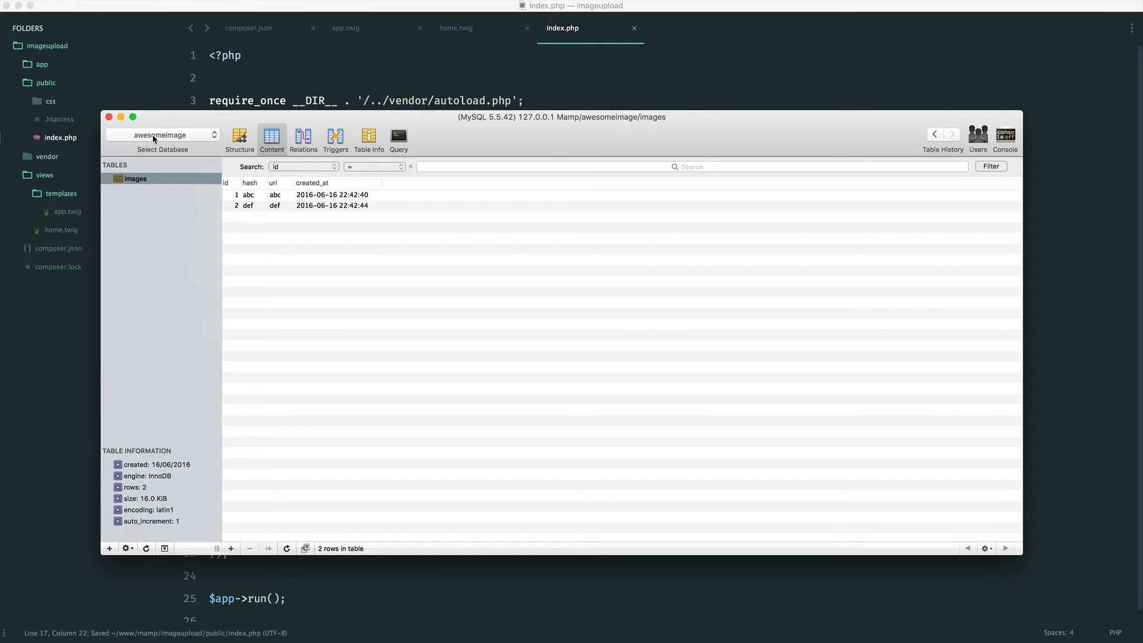
pyautogui.click(109, 117)
pyautogui.write('awesomeimage')
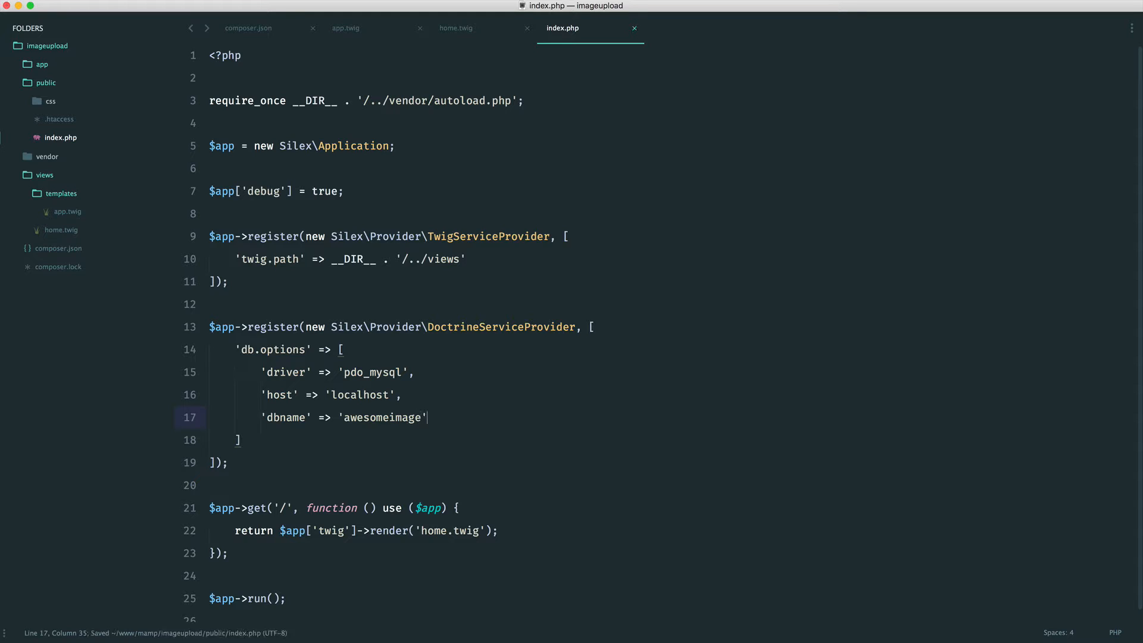
pyautogui.write(',')
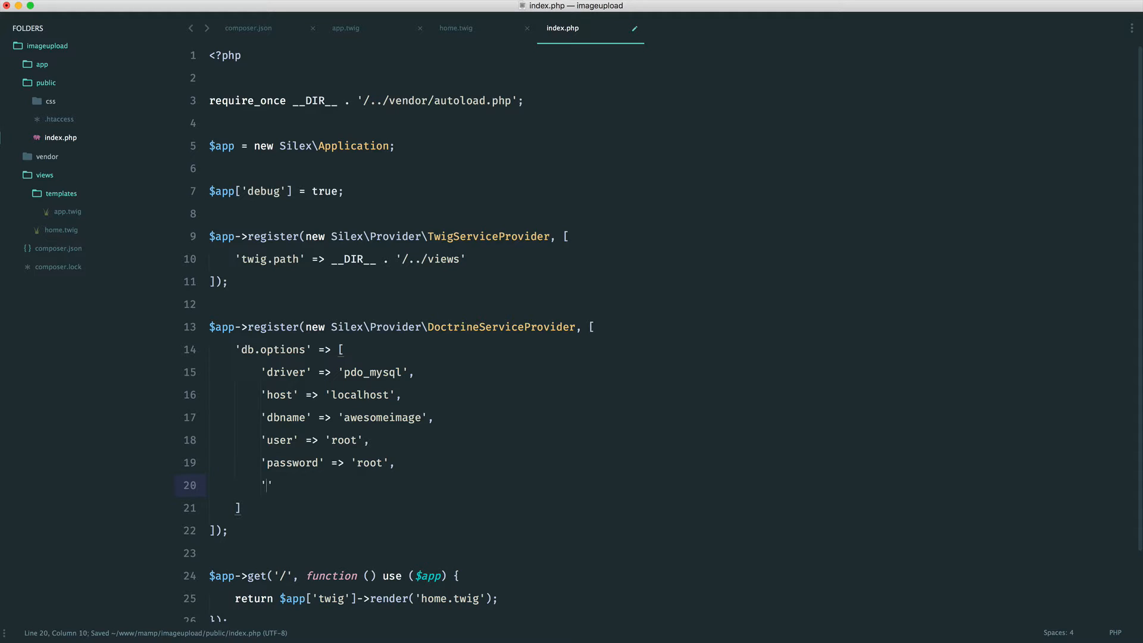
pyautogui.write("charset' => 'utf8',")
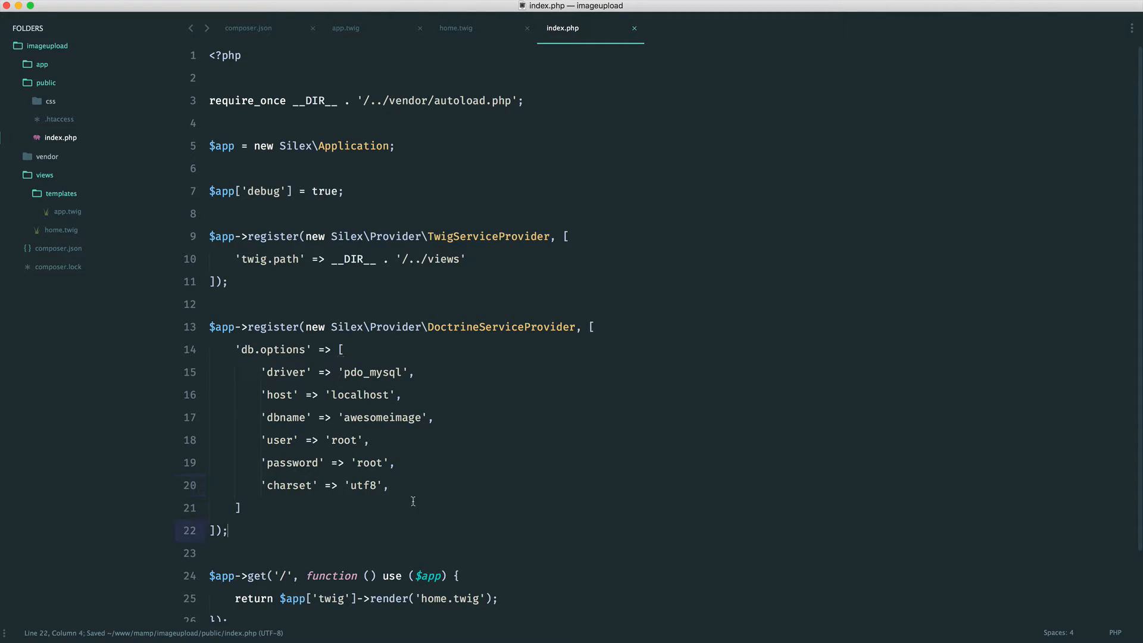
pyautogui.moveTo(309, 541)
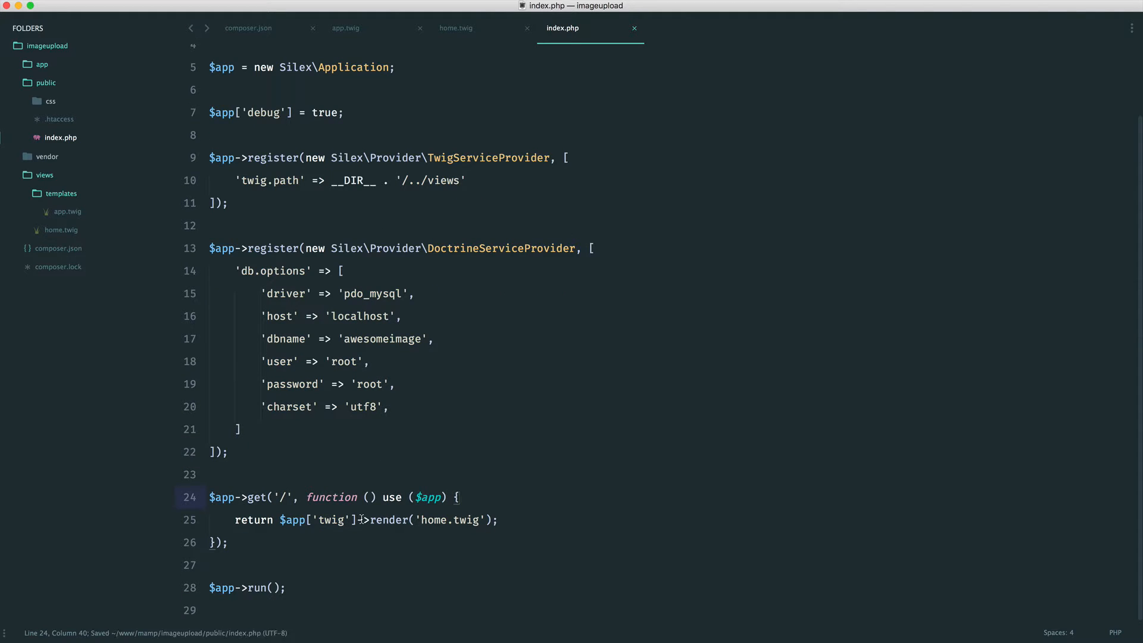
pyautogui.moveTo(45, 65)
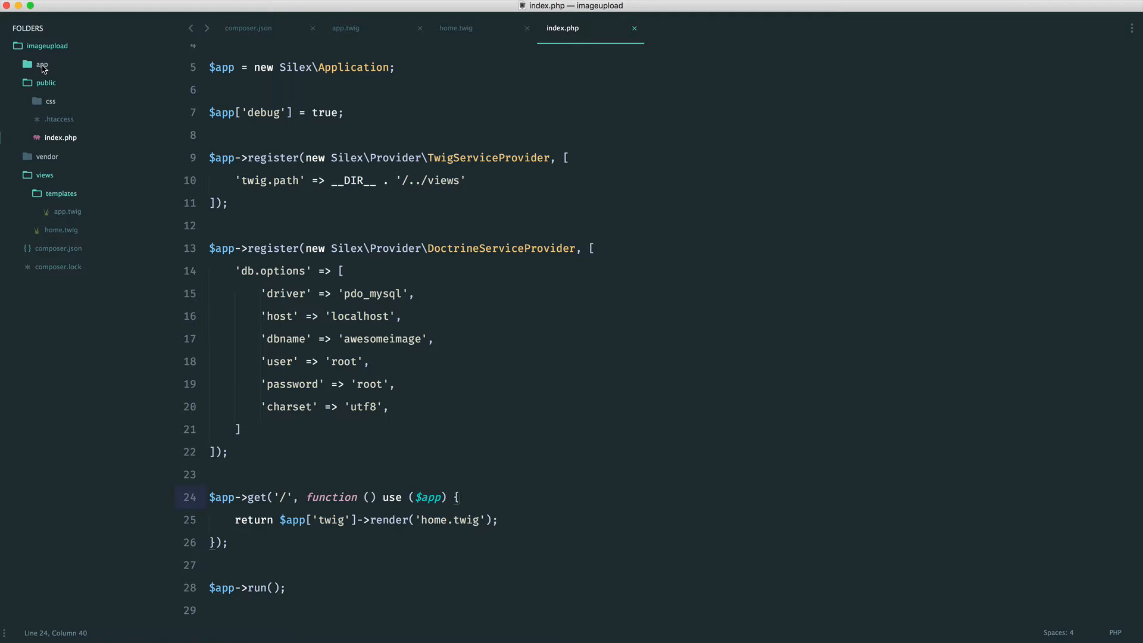
pyautogui.rightClick(41, 65)
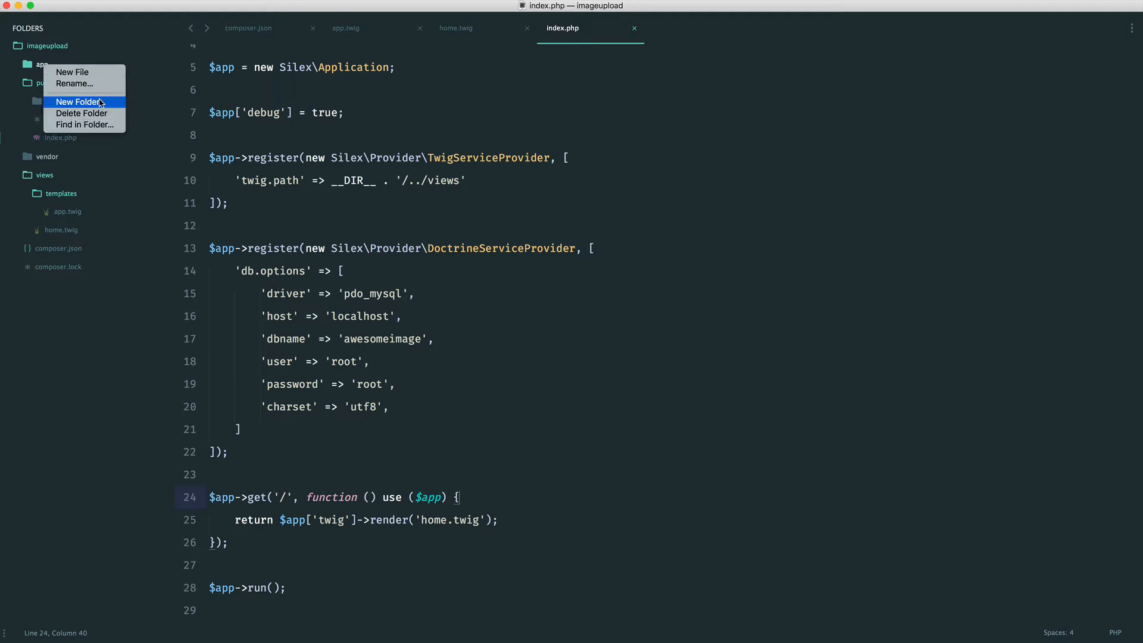
# Create a Models folder inside app and save a new empty Image.php in it
pyautogui.click(78, 102)
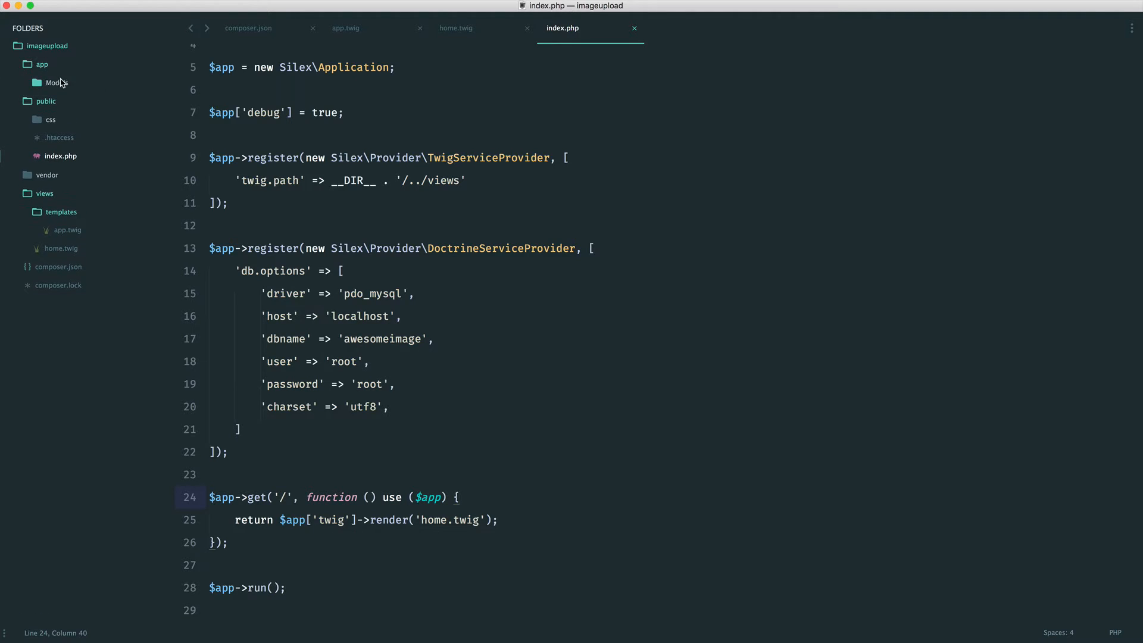
pyautogui.rightClick(55, 81)
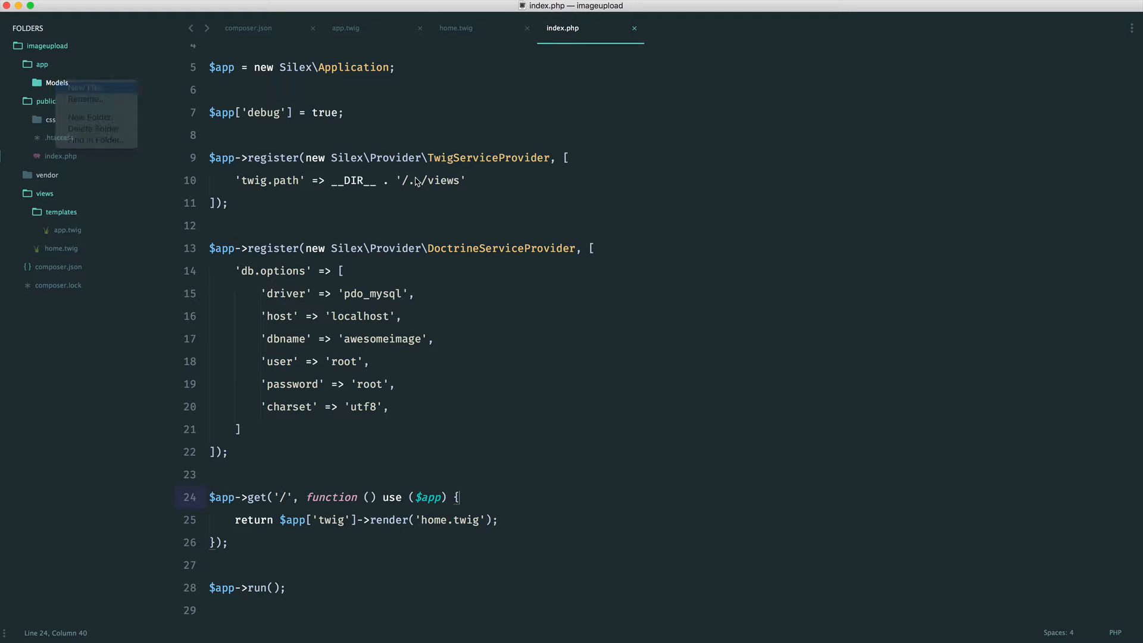
pyautogui.click(82, 87)
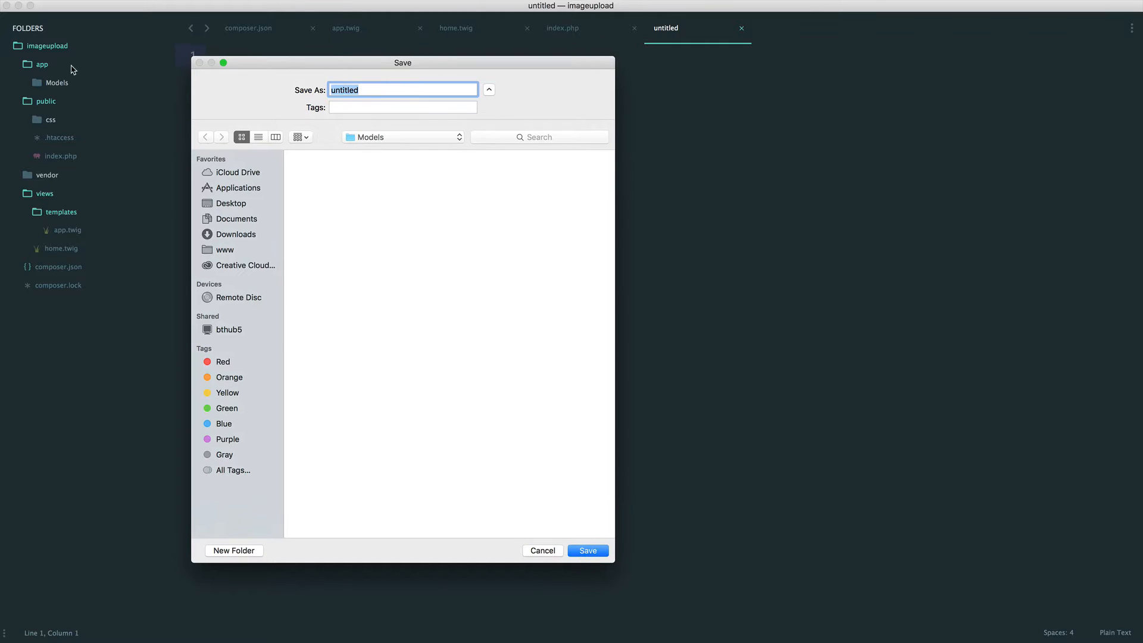
pyautogui.moveTo(49, 65)
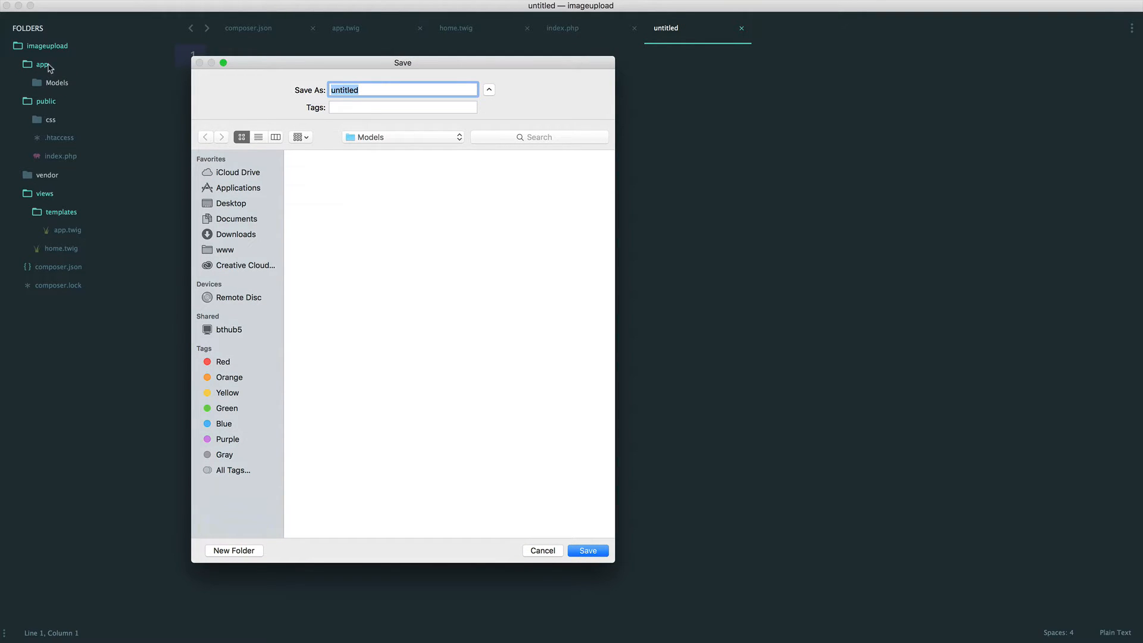
pyautogui.write('Image')
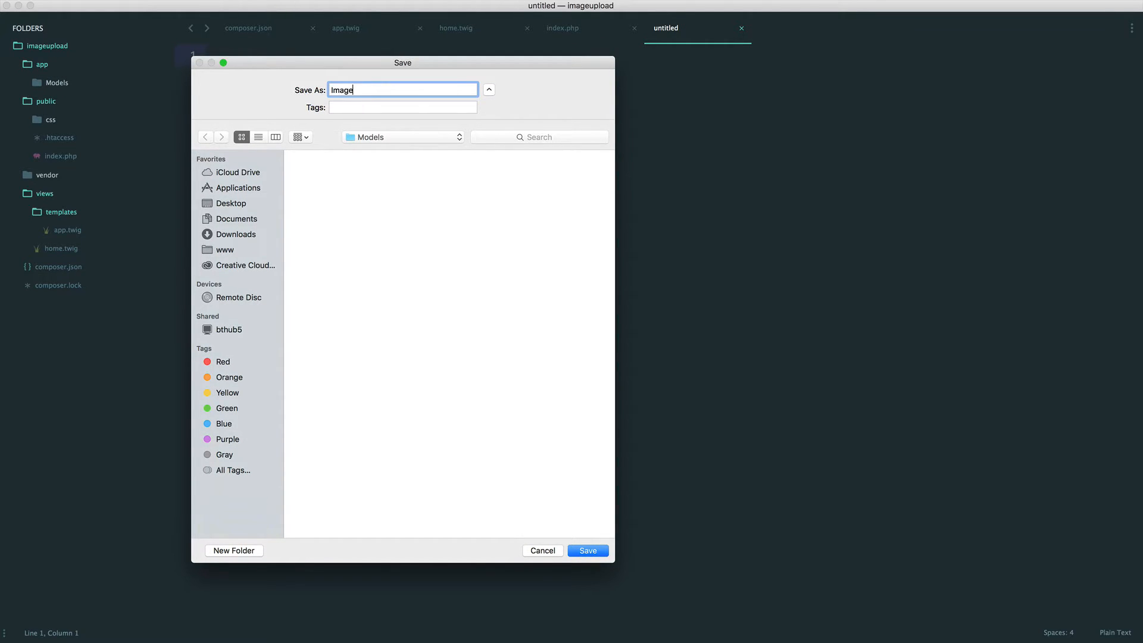
pyautogui.click(587, 550)
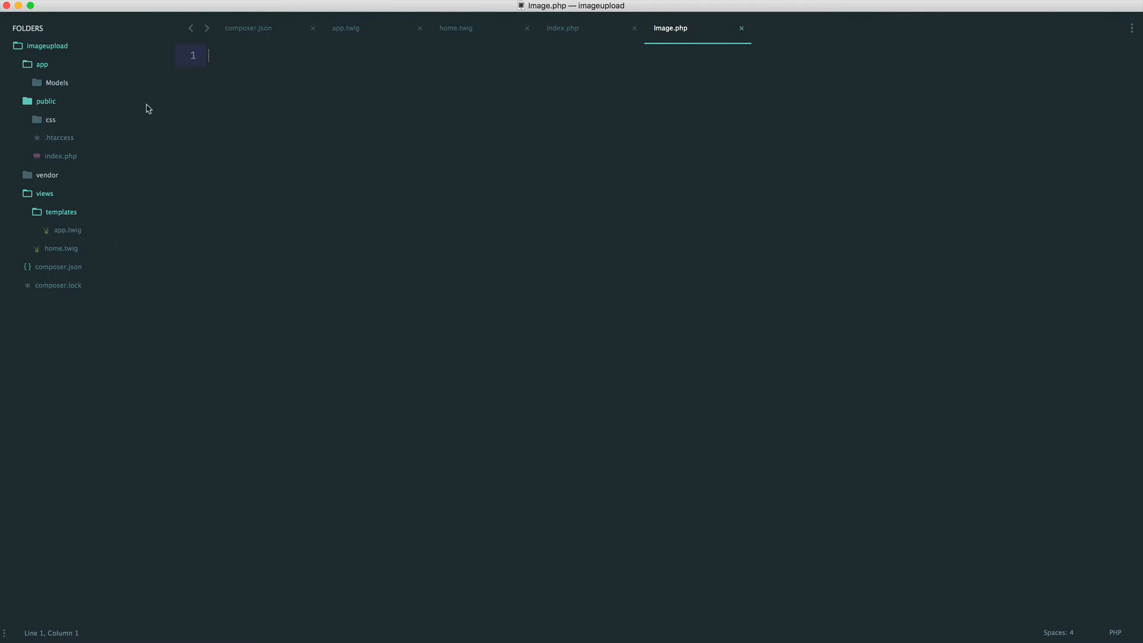
# Write namespace AI\Models and an empty Image class in Image.php, save and return to index.php
pyautogui.click(56, 83)
pyautogui.write('<?php')
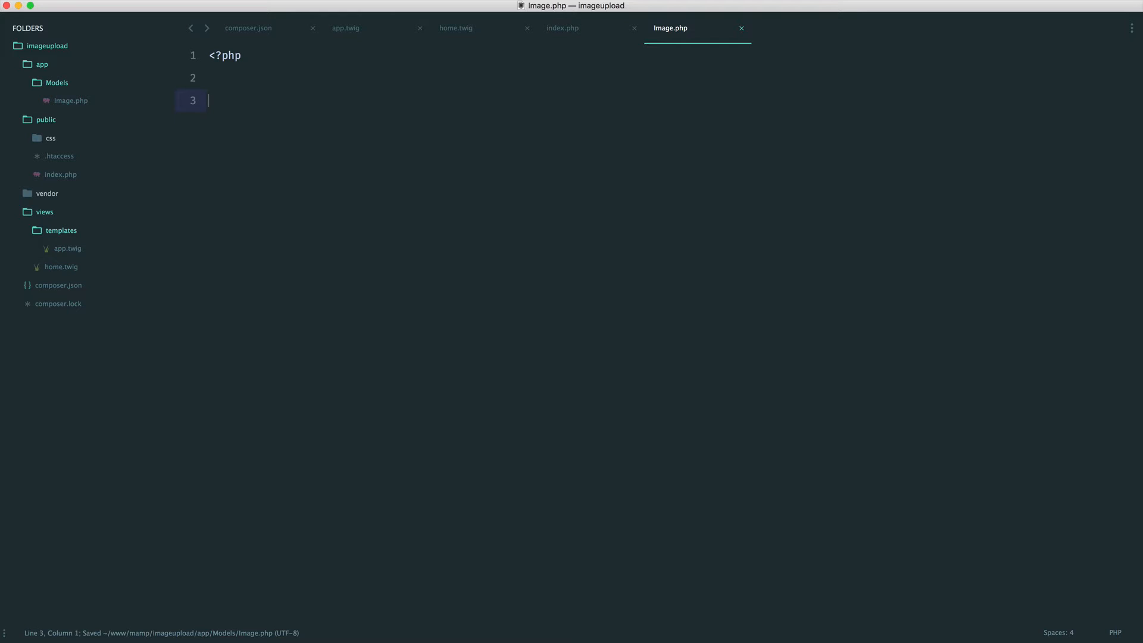
pyautogui.write('namespace')
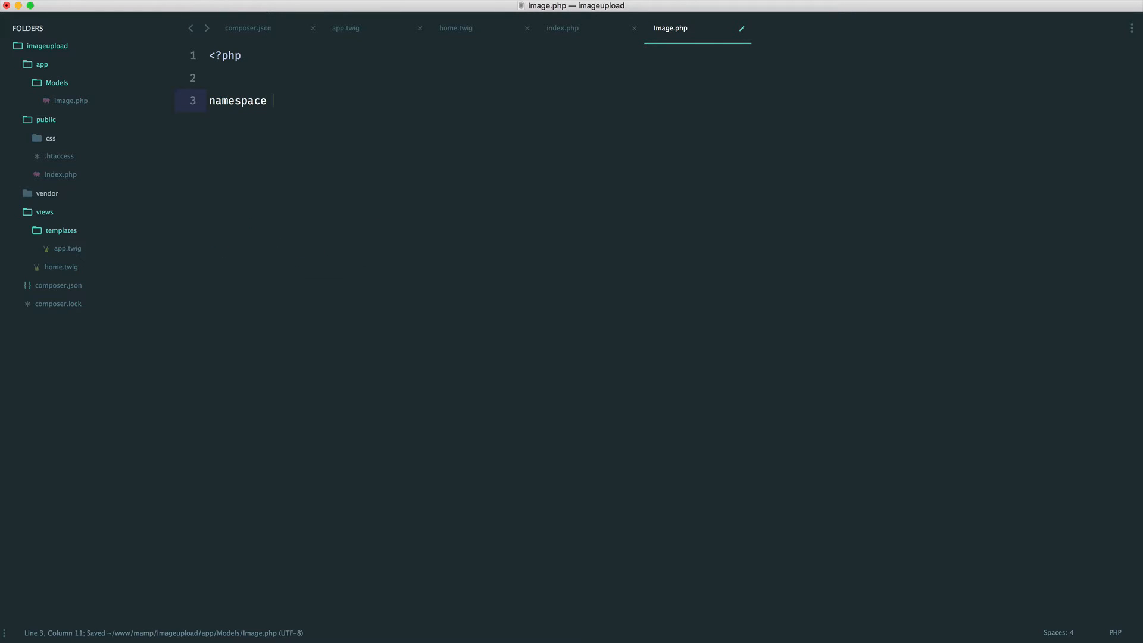
pyautogui.write('AI')
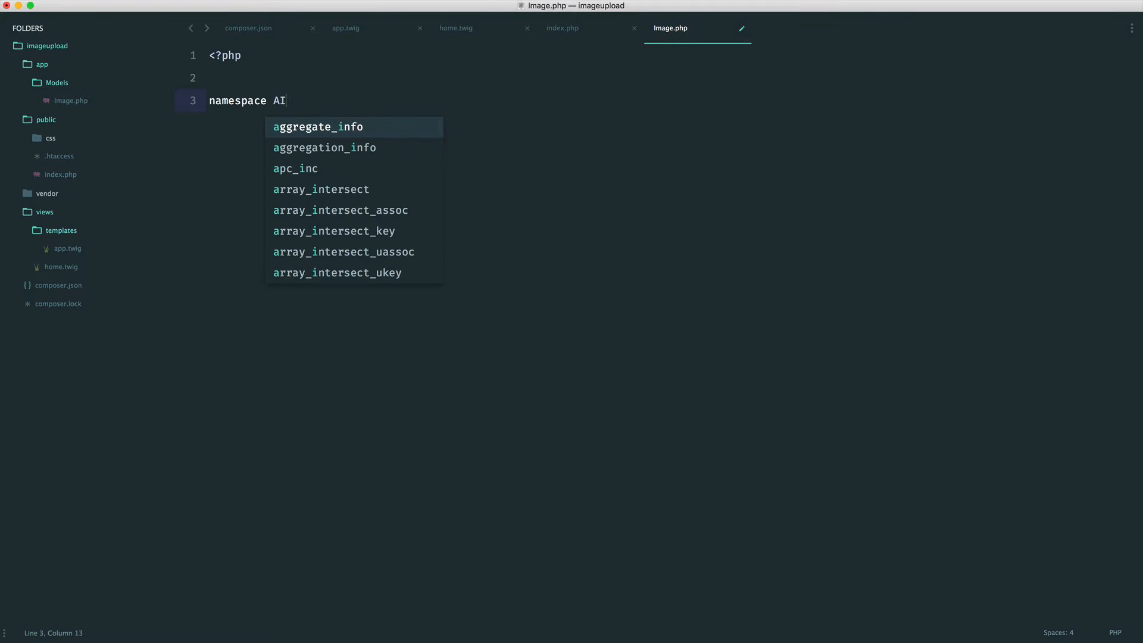
pyautogui.write('\\')
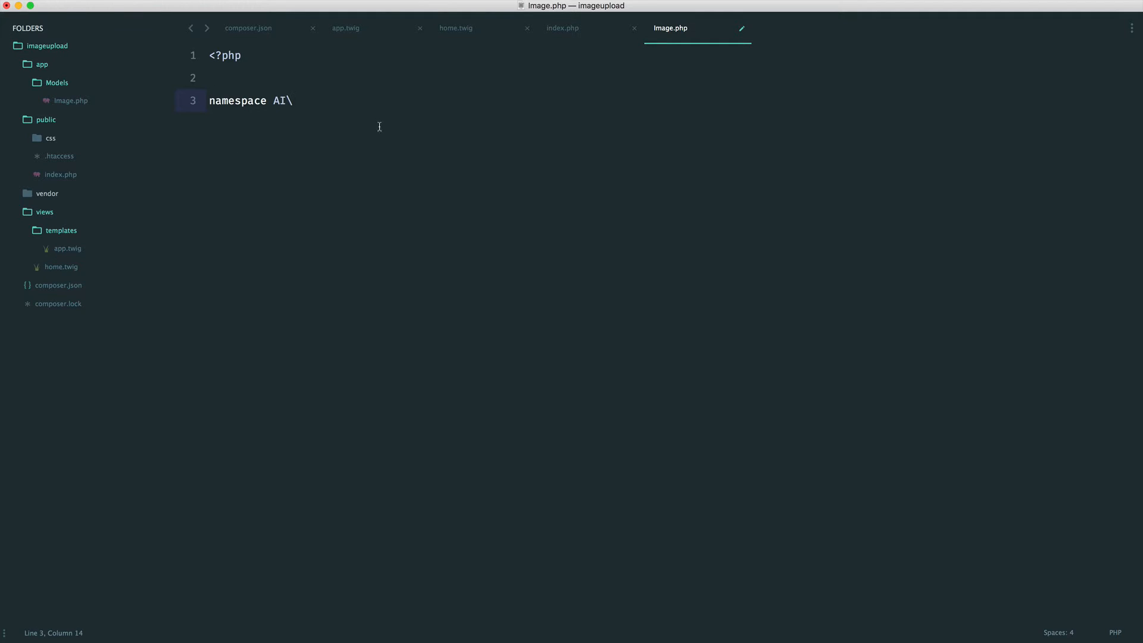
pyautogui.write('Models;')
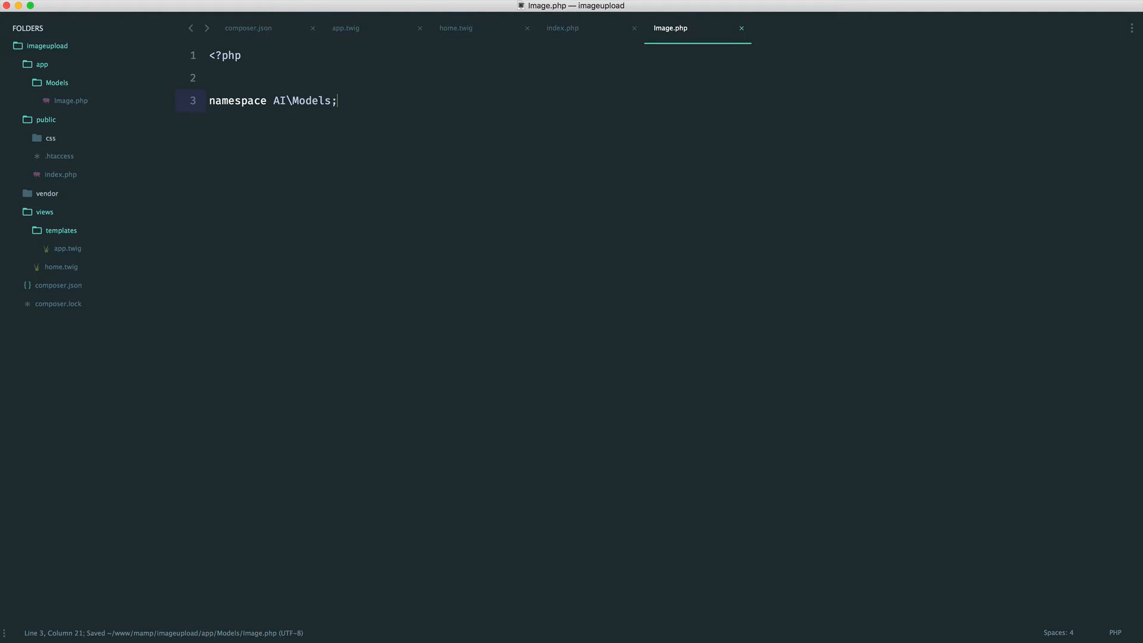
pyautogui.write('class Ia')
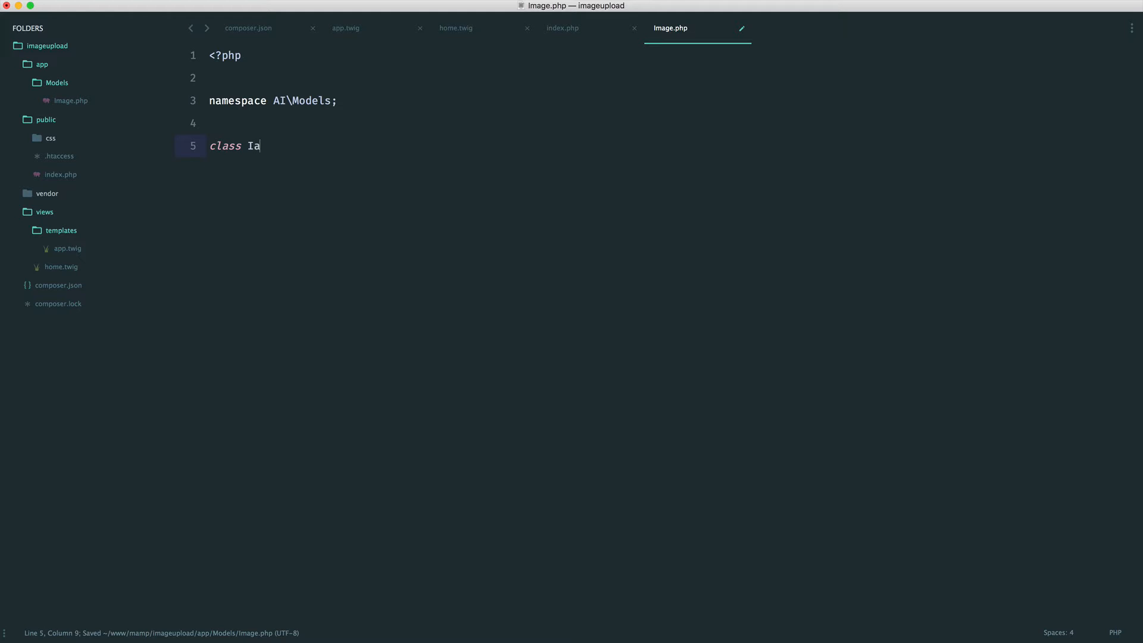
pyautogui.write('mage')
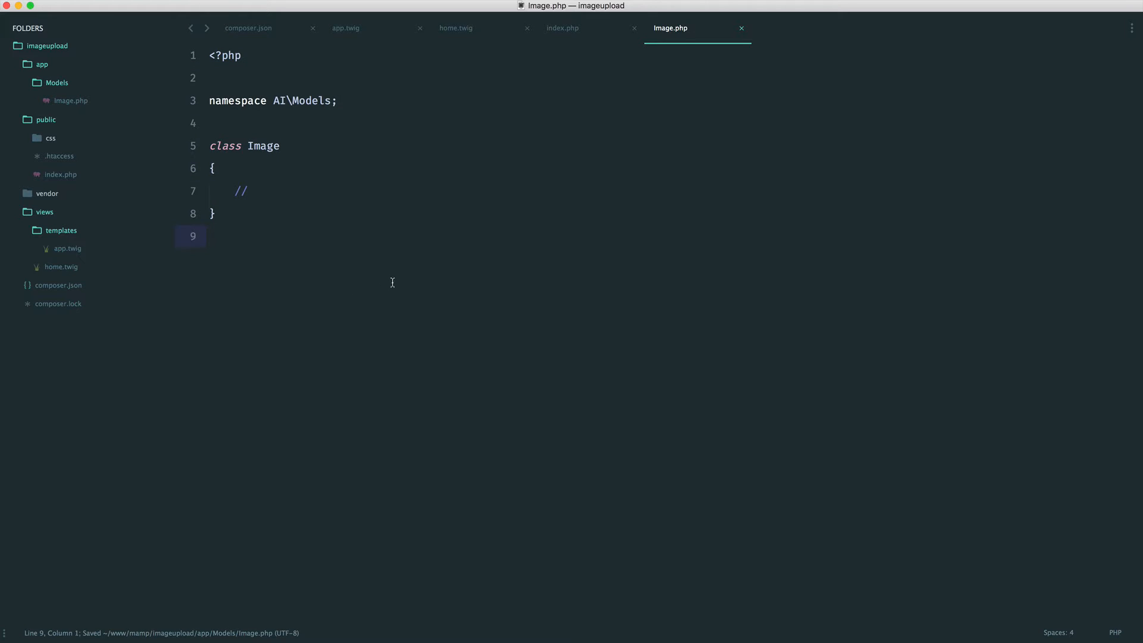
pyautogui.moveTo(447, 139)
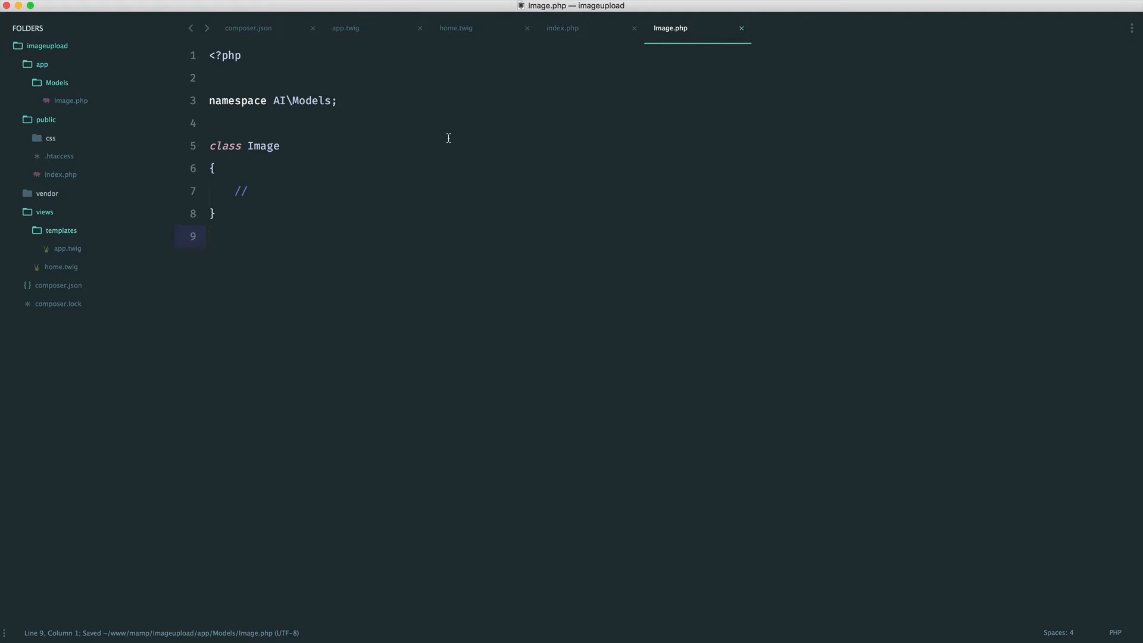
pyautogui.click(212, 236)
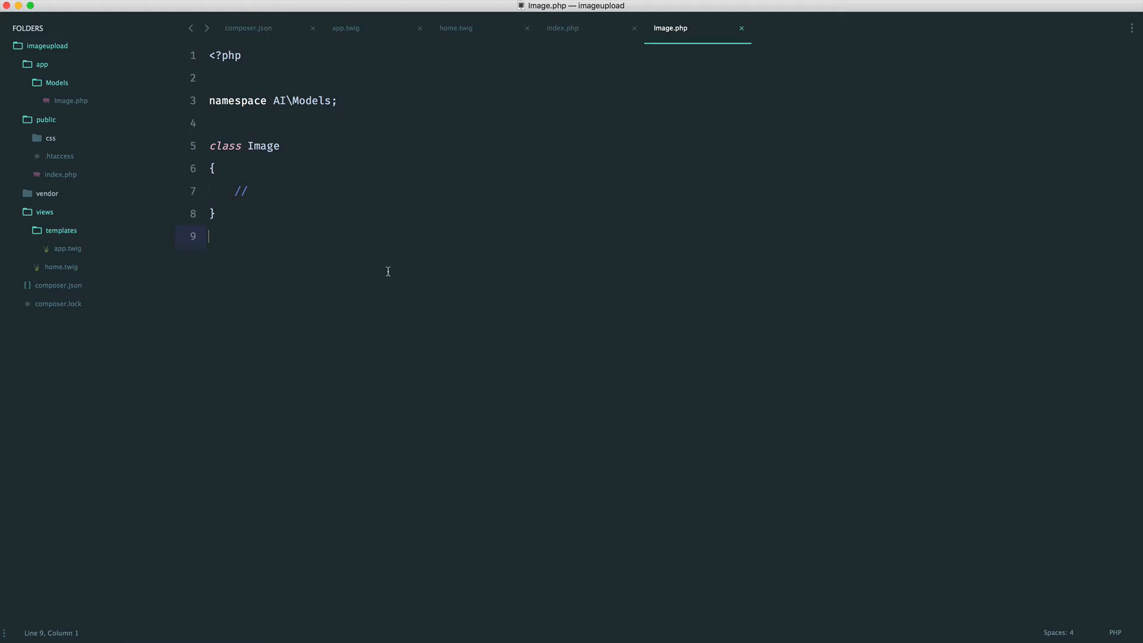
pyautogui.moveTo(305, 276)
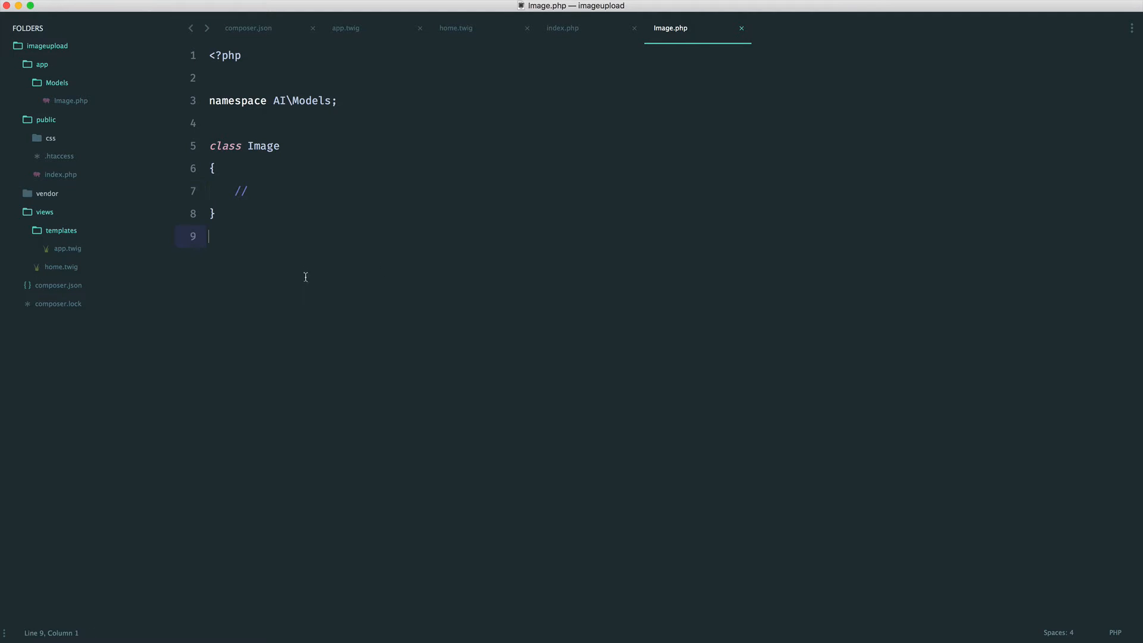
pyautogui.click(562, 28)
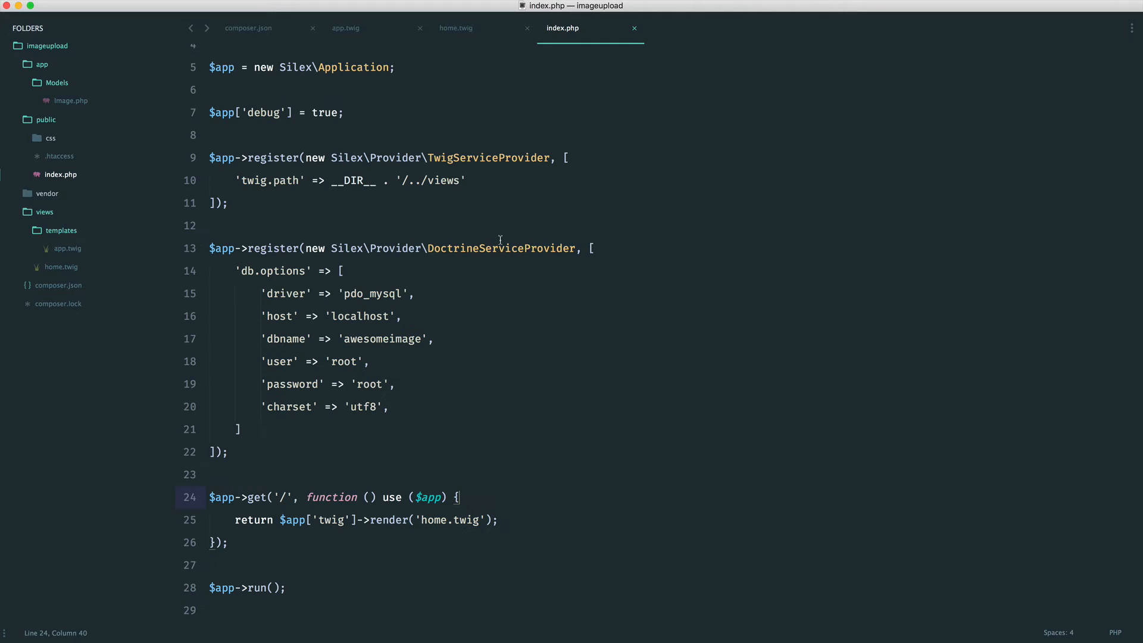
pyautogui.moveTo(418, 389)
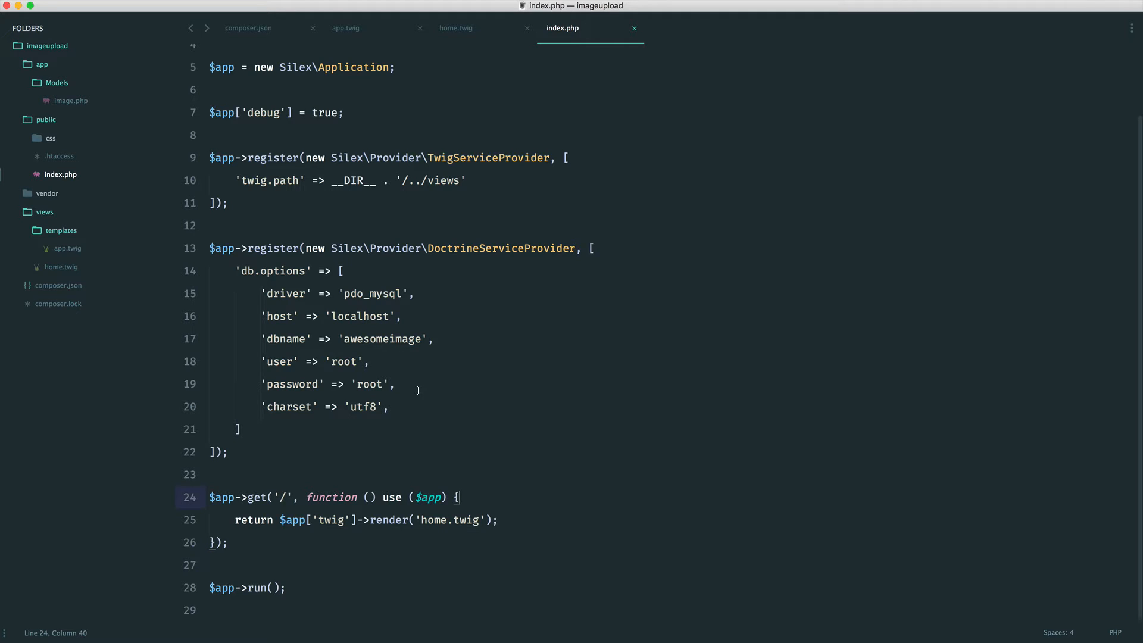
# In the '/' route, assign $images = $app['db']->prepare("SELECT * FROM images")
pyautogui.press('enter')
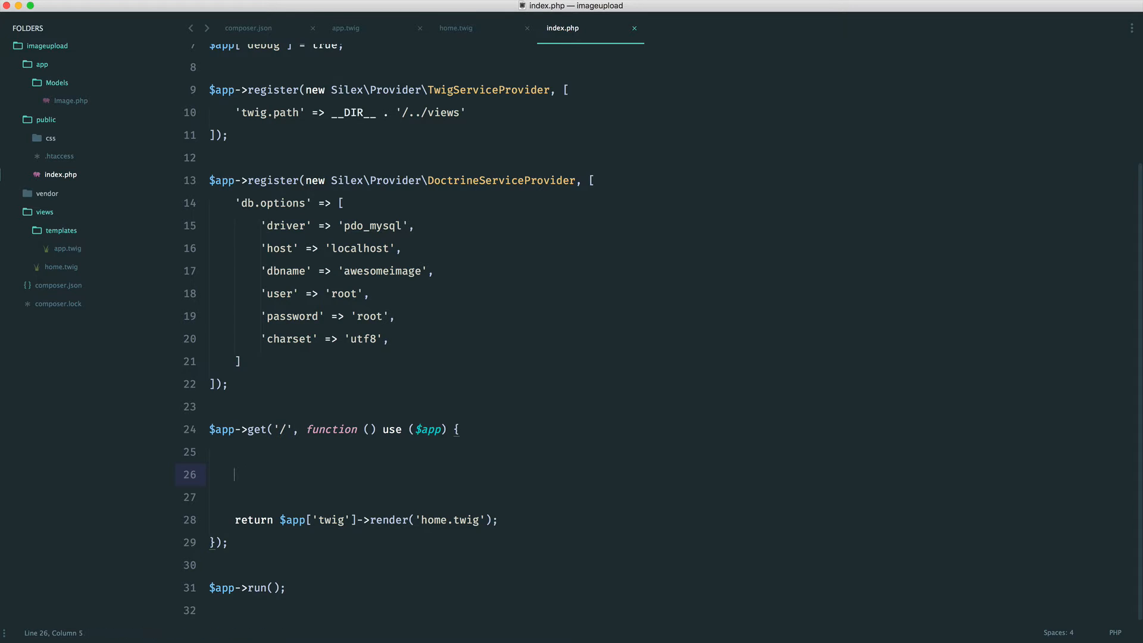
pyautogui.moveTo(243, 488)
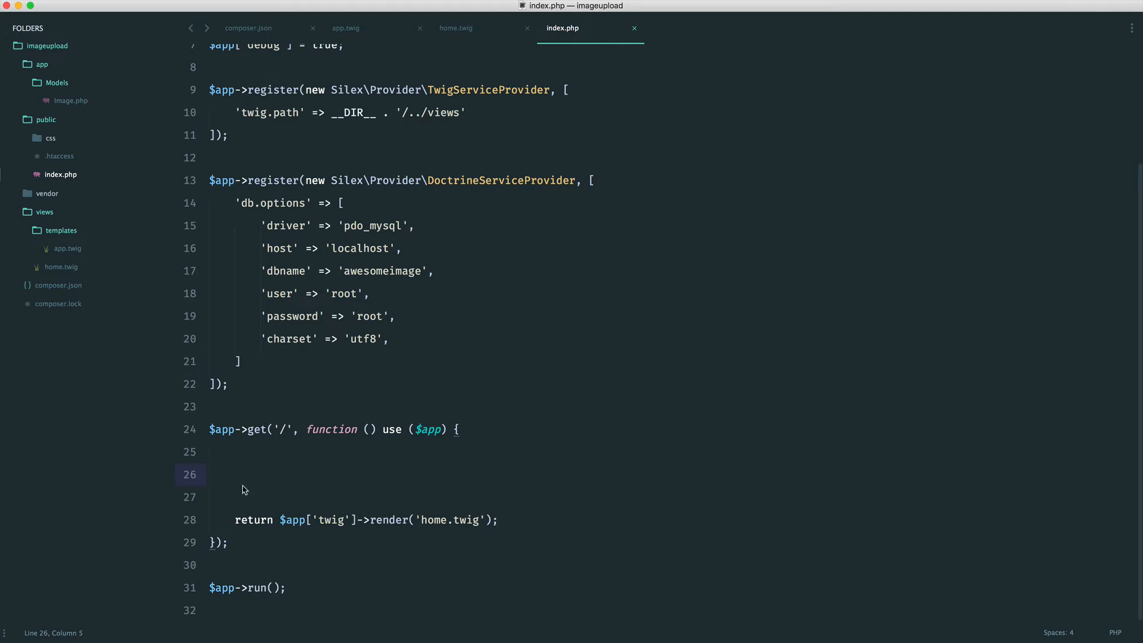
pyautogui.write('$i')
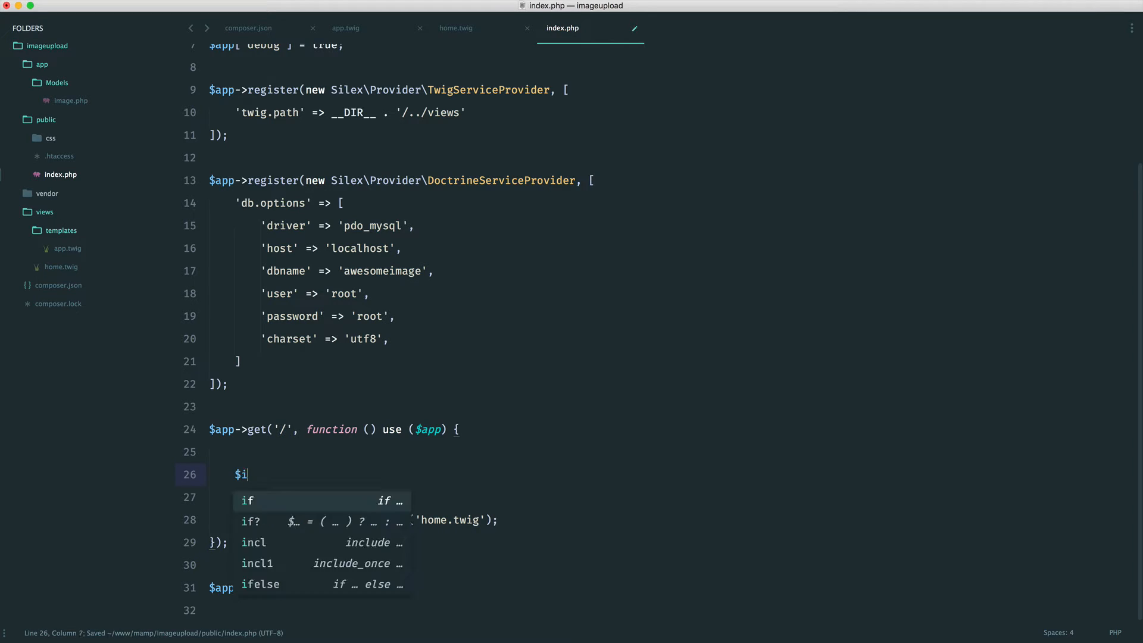
pyautogui.write('mages =')
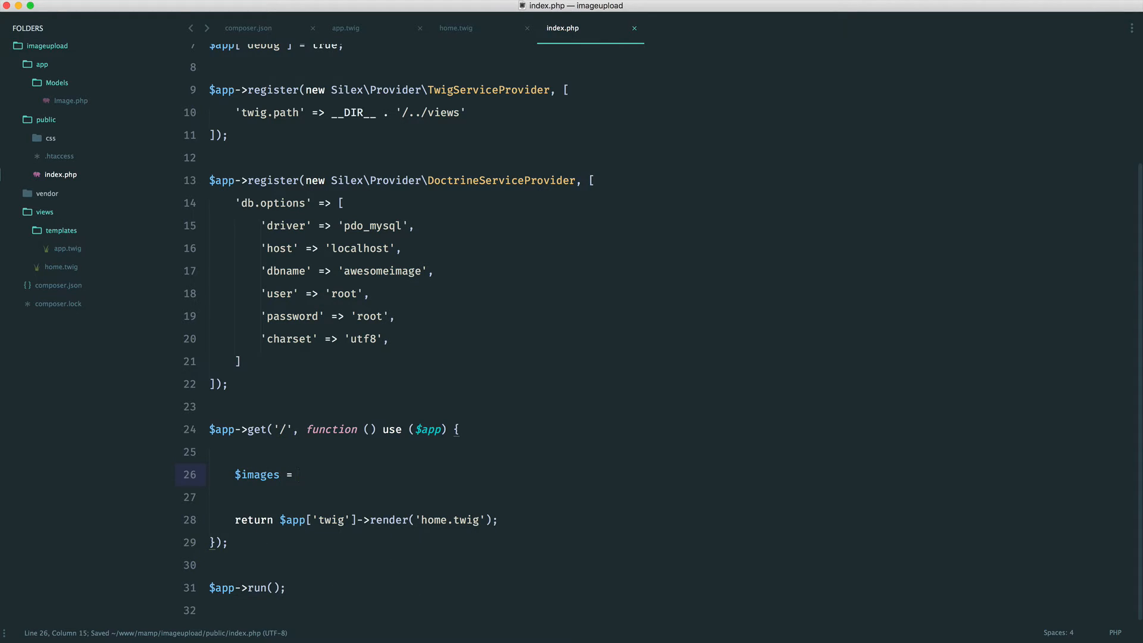
pyautogui.write("$app['db")
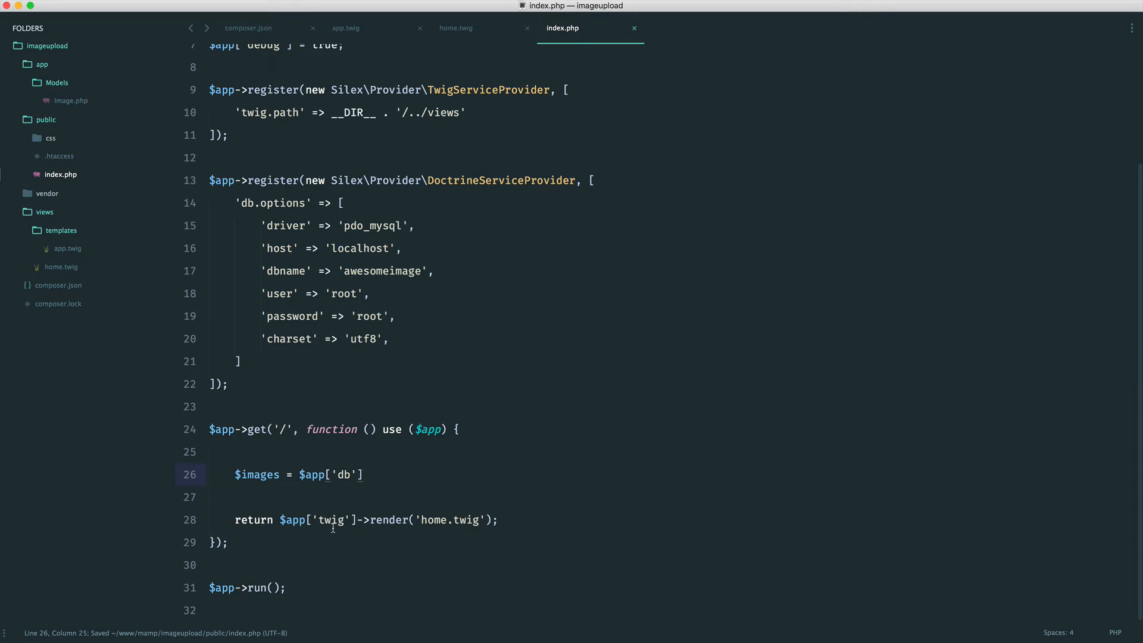
pyautogui.write('->prepare();')
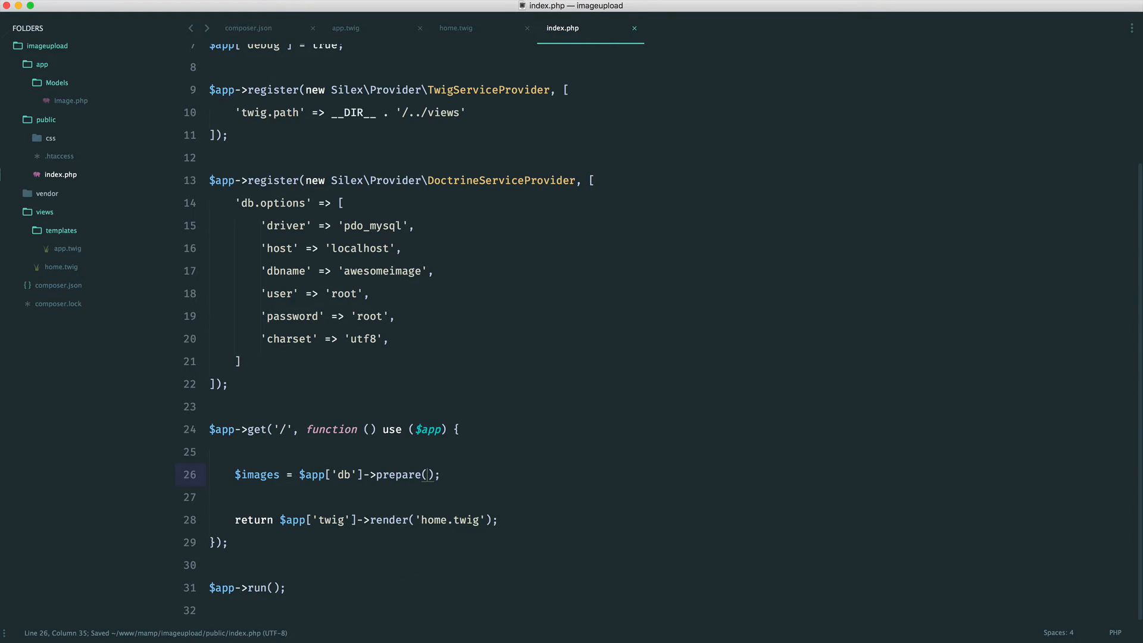
pyautogui.write('""')
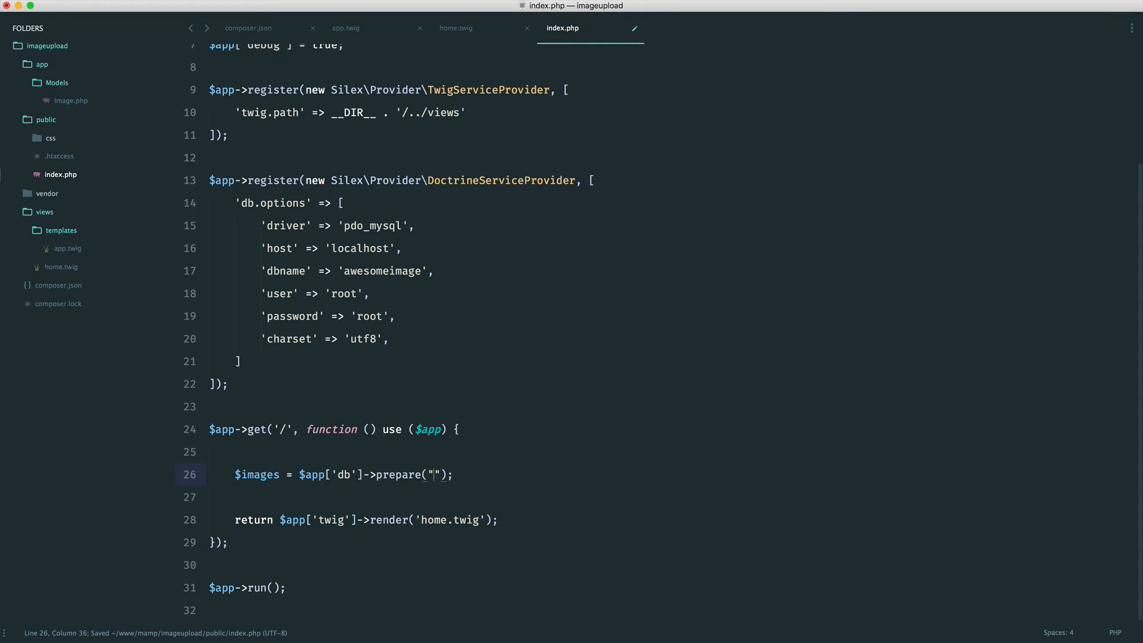
pyautogui.write('SELECT *')
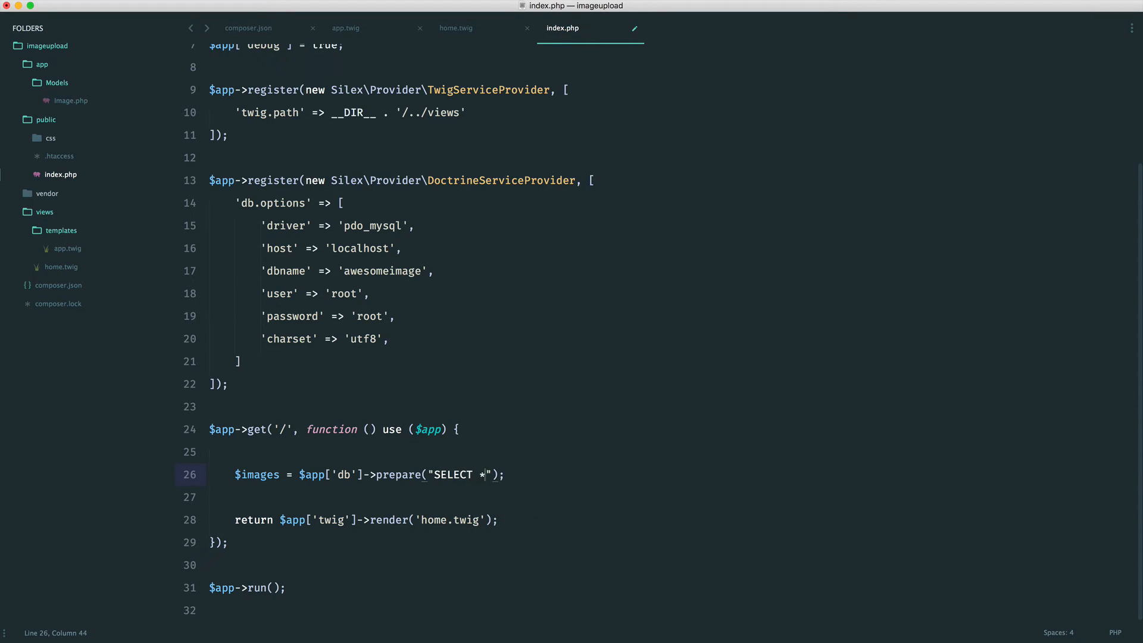
pyautogui.write('FROM images')
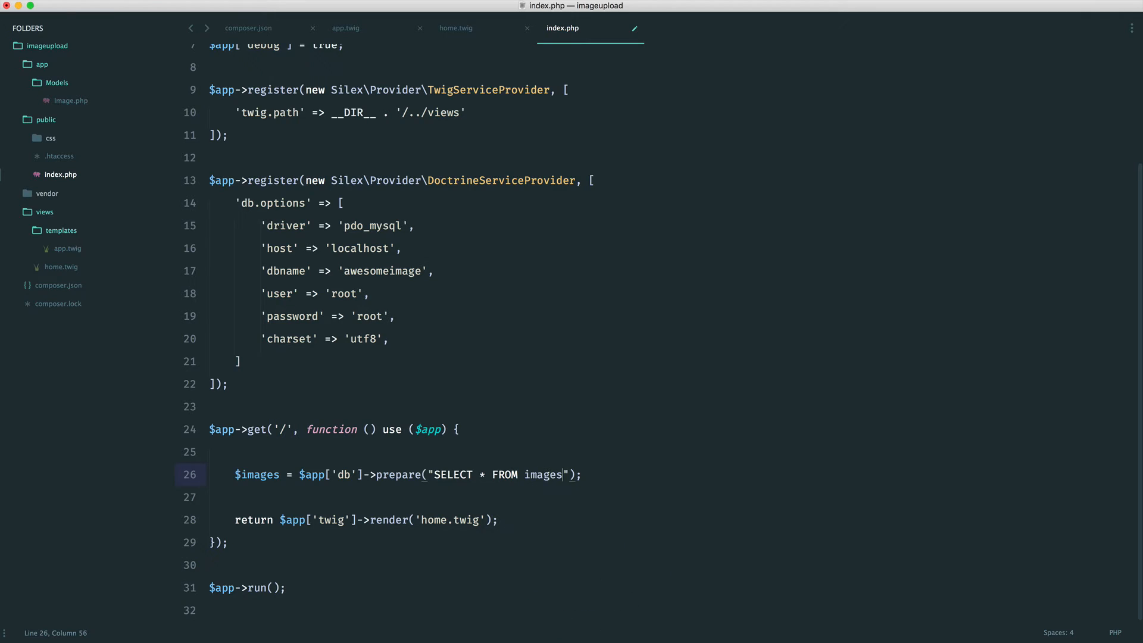
# Add $images->execute(); on the next line with blank lines below it
pyautogui.press('enter')
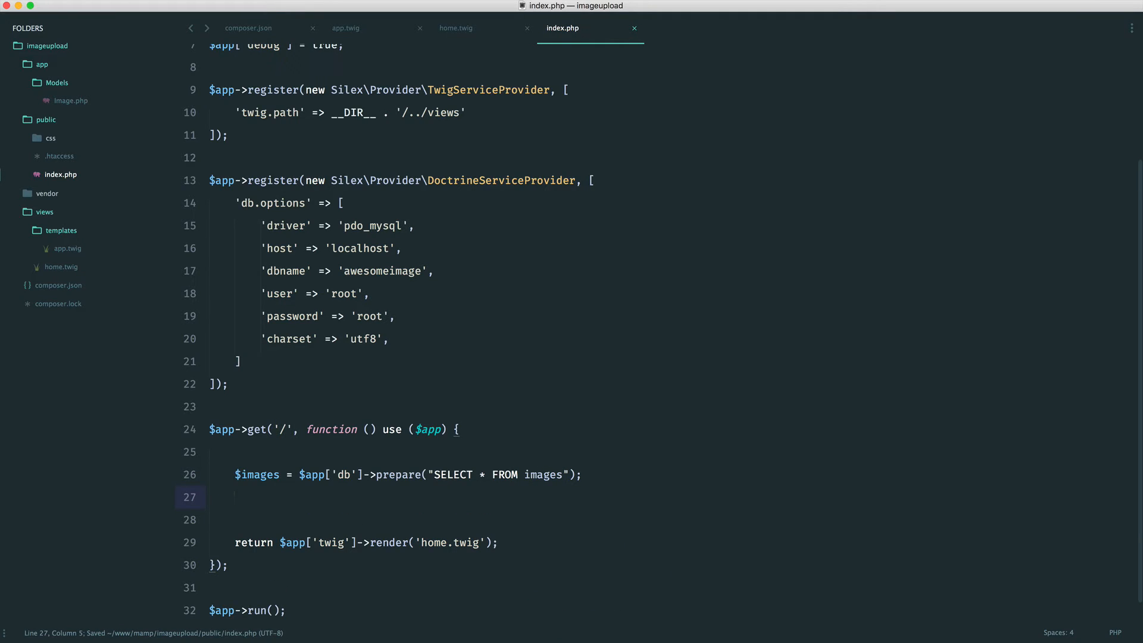
pyautogui.write('$')
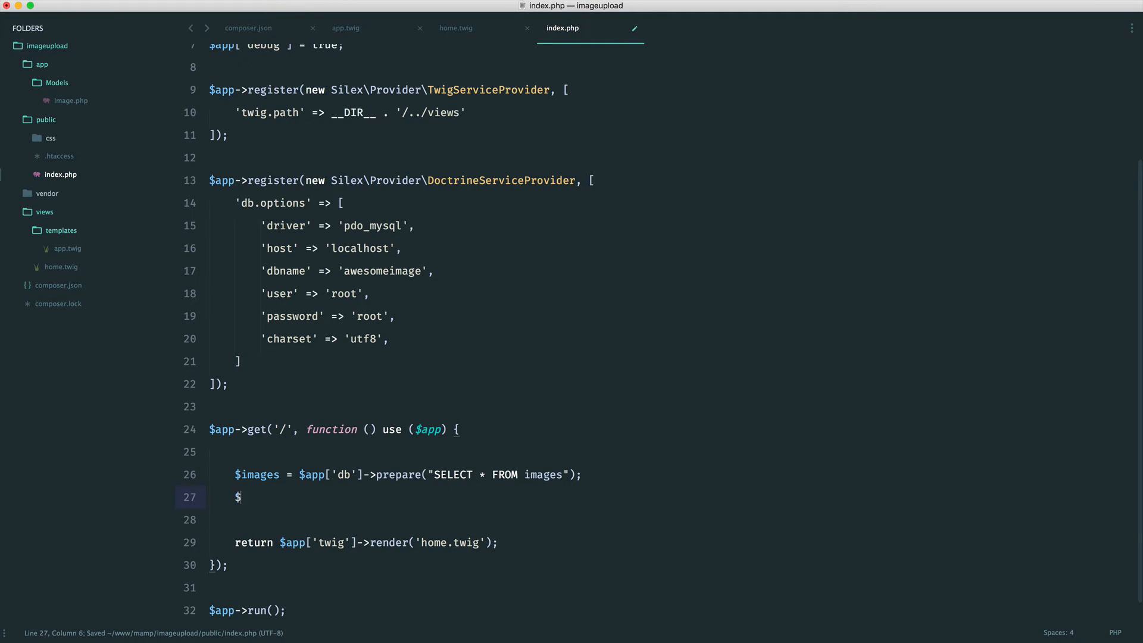
pyautogui.write('images->')
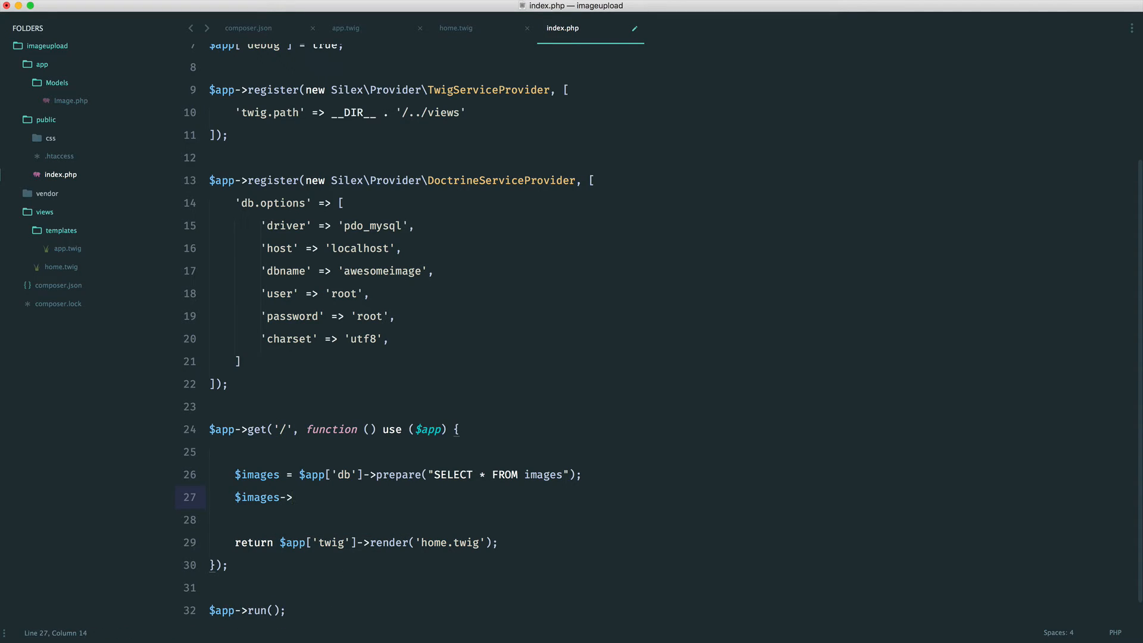
pyautogui.write('execute();')
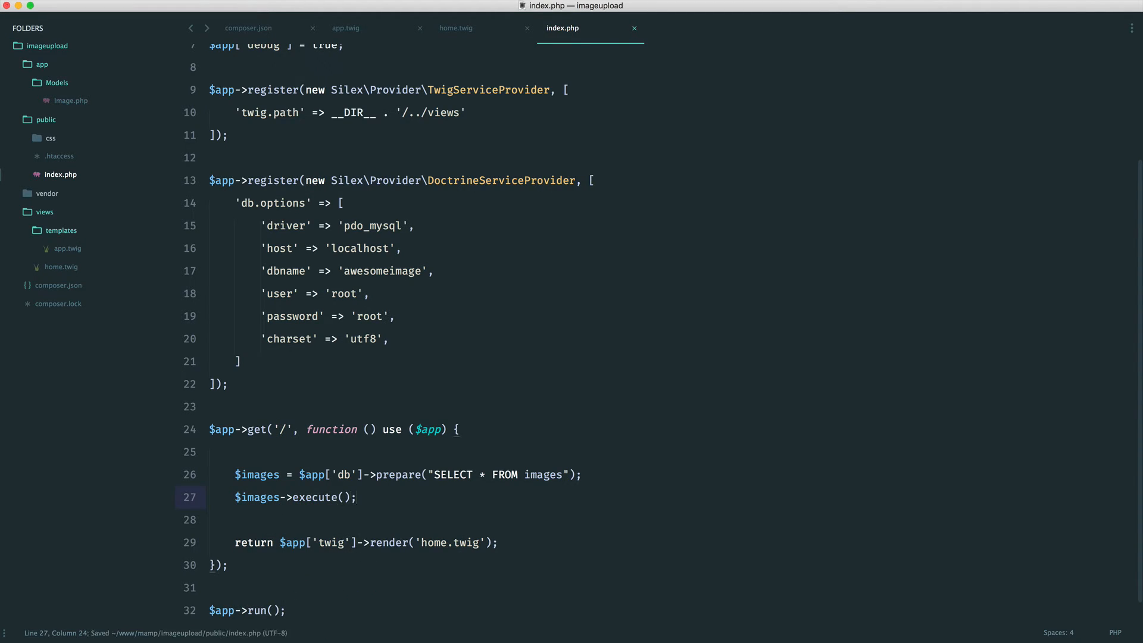
pyautogui.scroll(3)
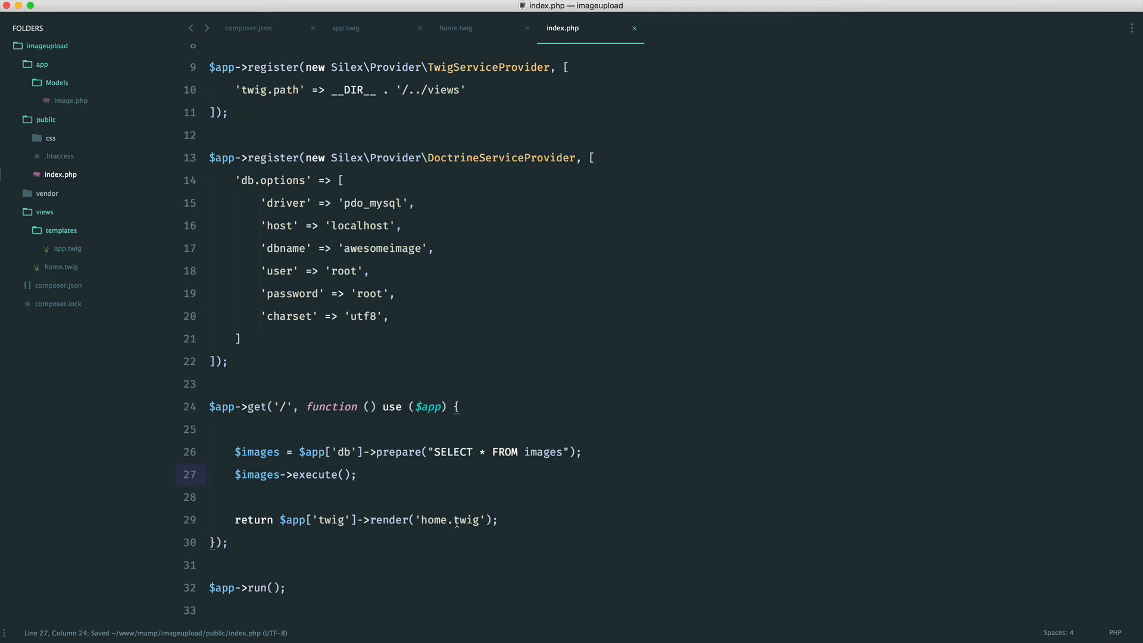
pyautogui.press('enter')
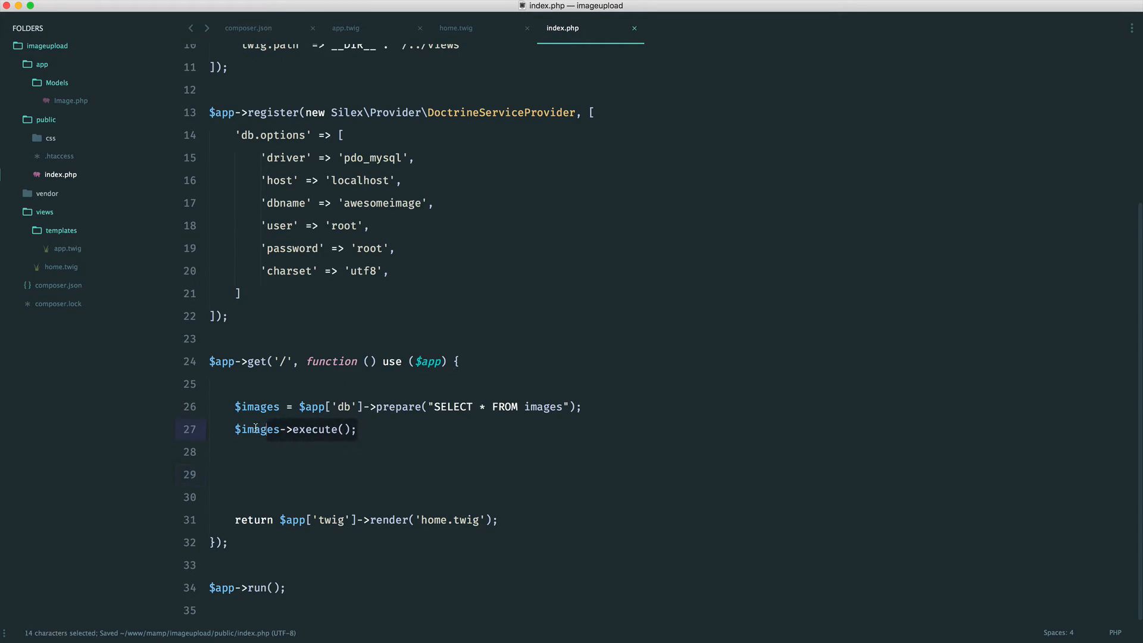
# Assign $images = $images->fetchAll(\PDO::FETCH_CLASS, \AI\Models\Image::class)
pyautogui.click(335, 475)
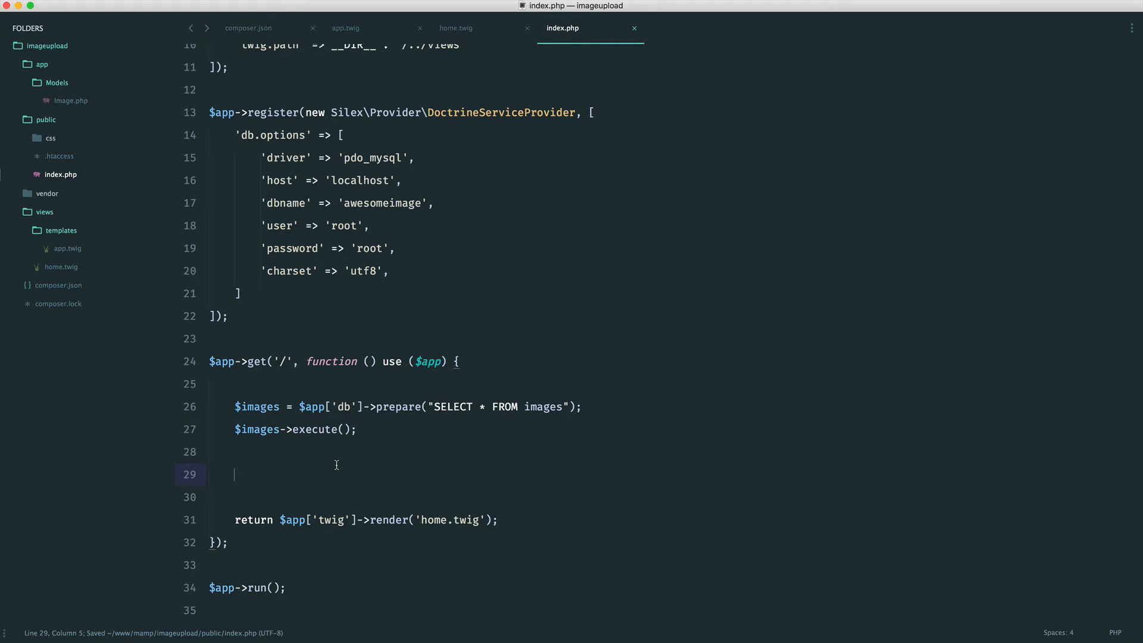
pyautogui.write('$images =')
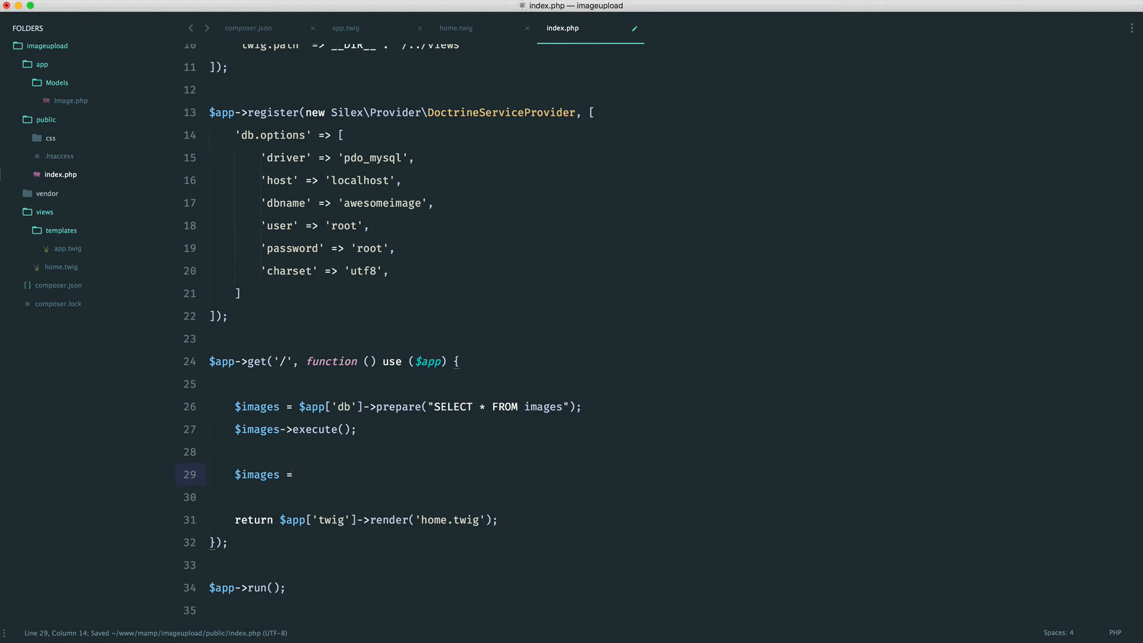
pyautogui.write('$images->fetchAll();')
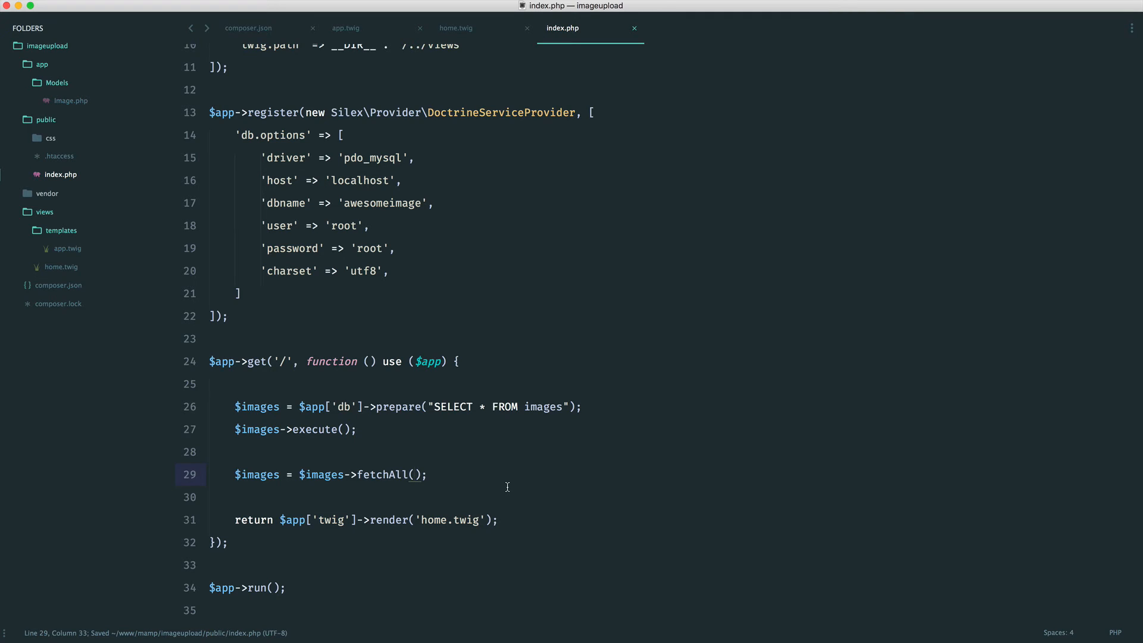
pyautogui.write('\\PDO::')
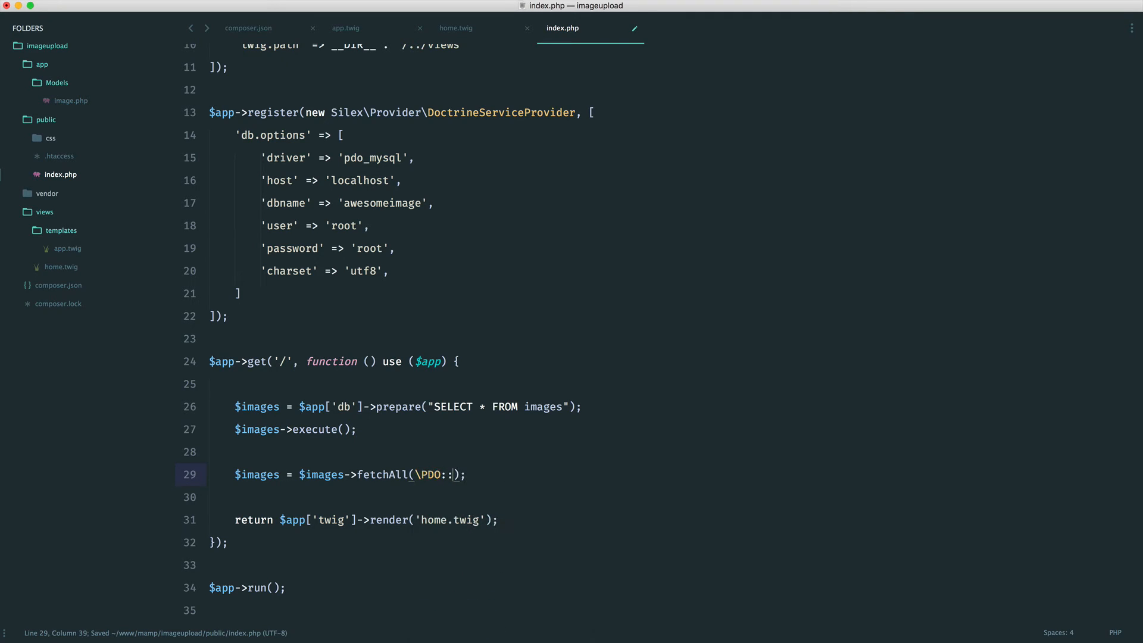
pyautogui.write('FETCH_CLASS,')
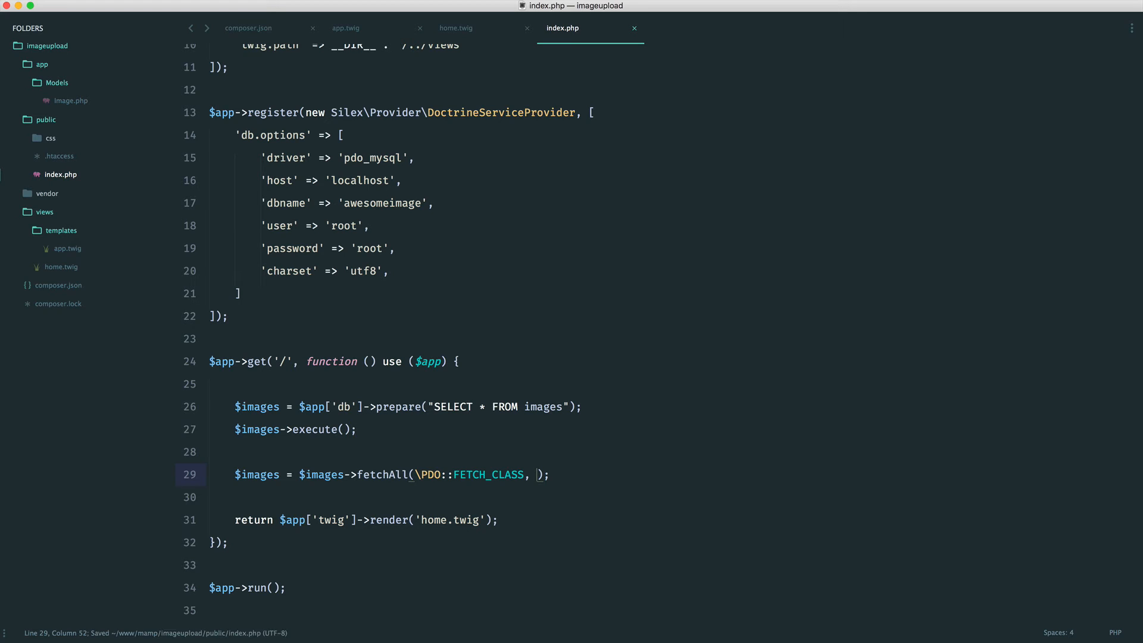
pyautogui.write('\\AI')
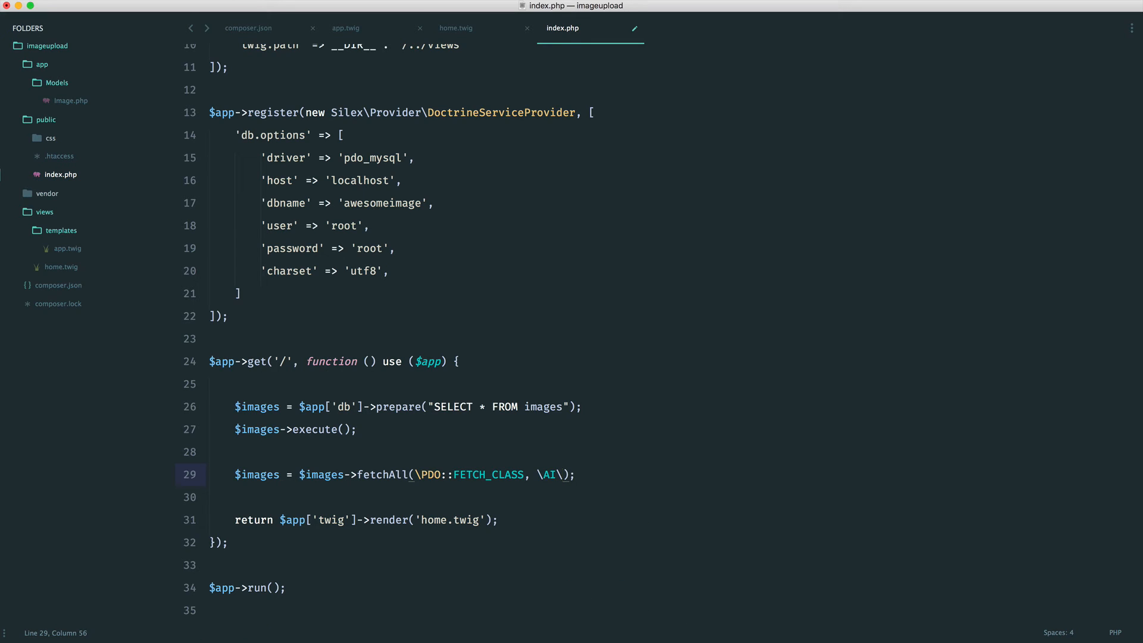
pyautogui.write('\\Models\\Image::class')
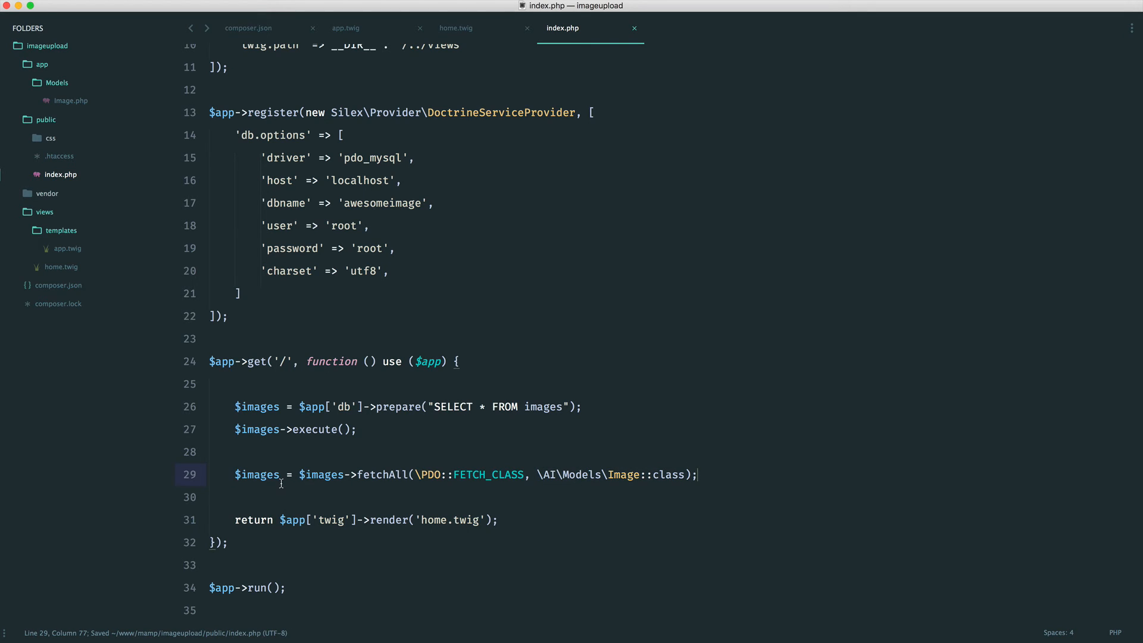
# Add var_dump($images); die(); to dump the fetched Image objects before rendering
pyautogui.write('die();')
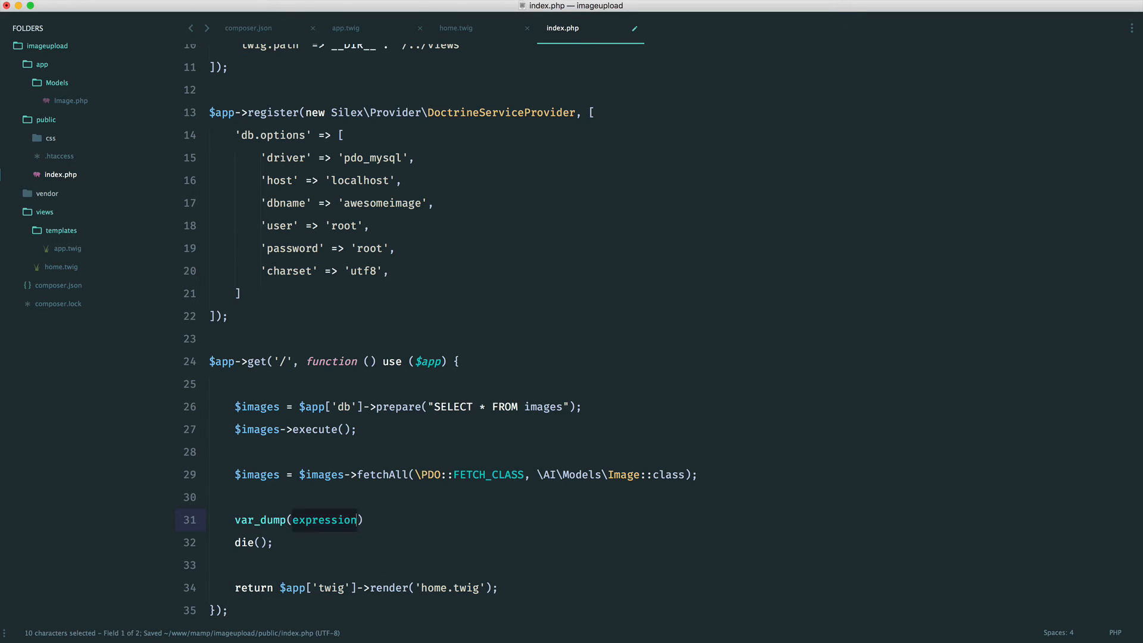
pyautogui.write('$images')
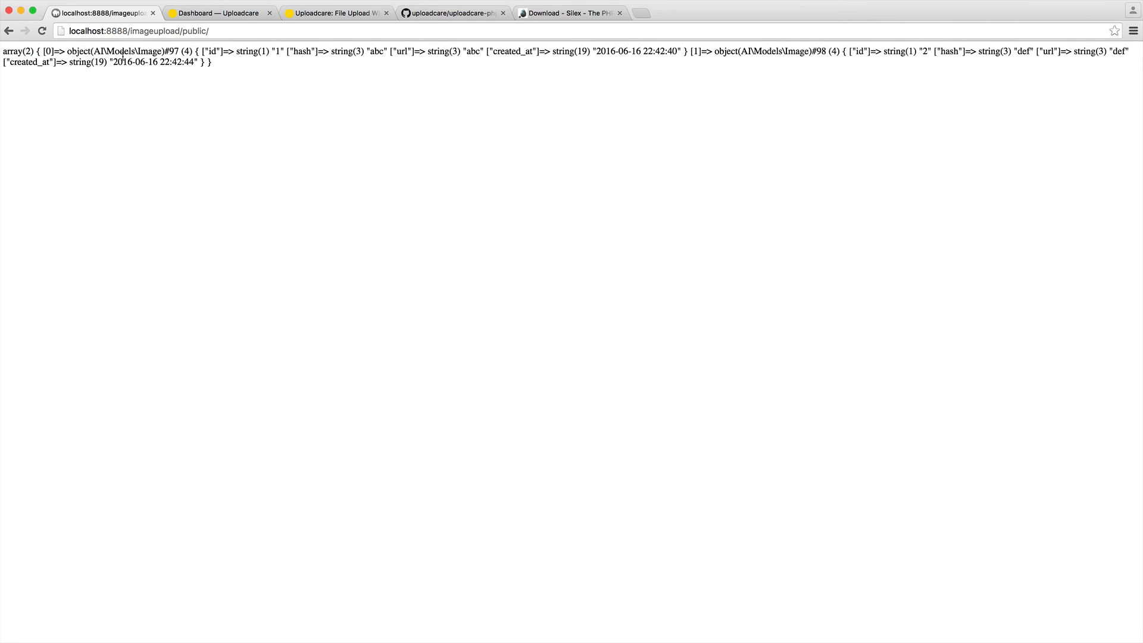
# Inspect the id and hash fields of the dumped Image objects in the browser
pyautogui.doubleClick(129, 52)
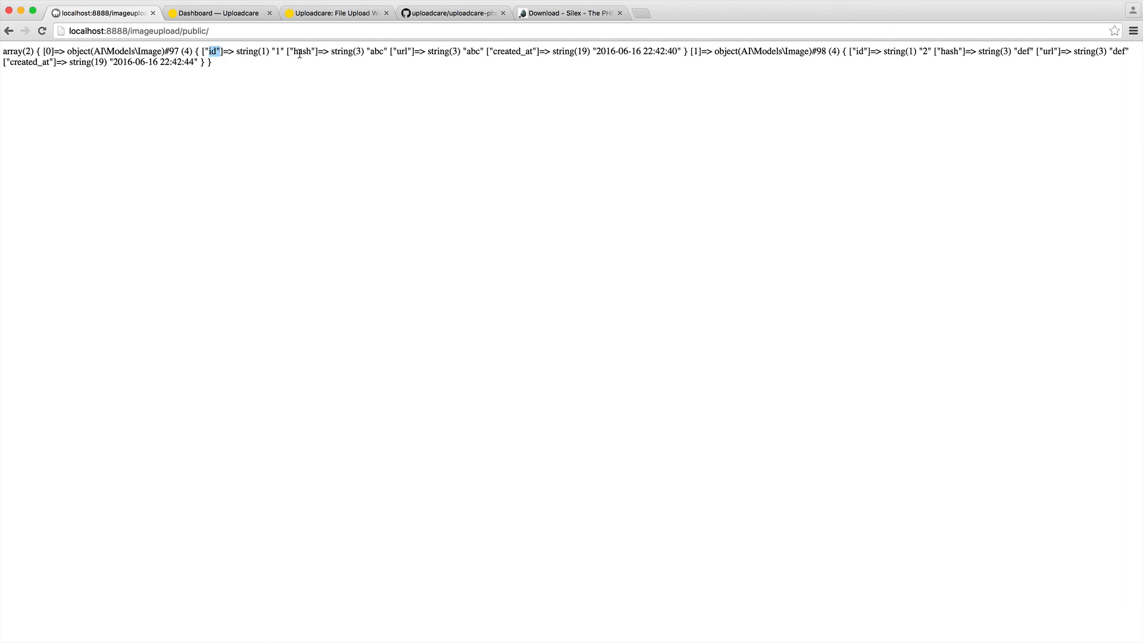
pyautogui.doubleClick(400, 52)
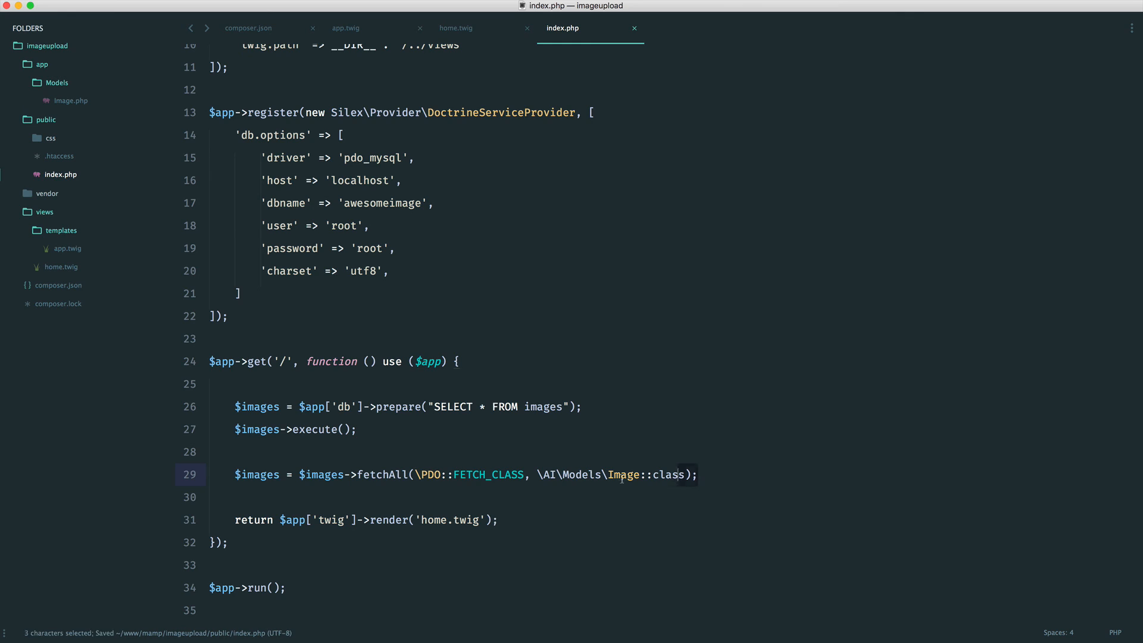
# Remove the var_dump/die debug lines so the route renders home.twig with Image objects
pyautogui.click(317, 386)
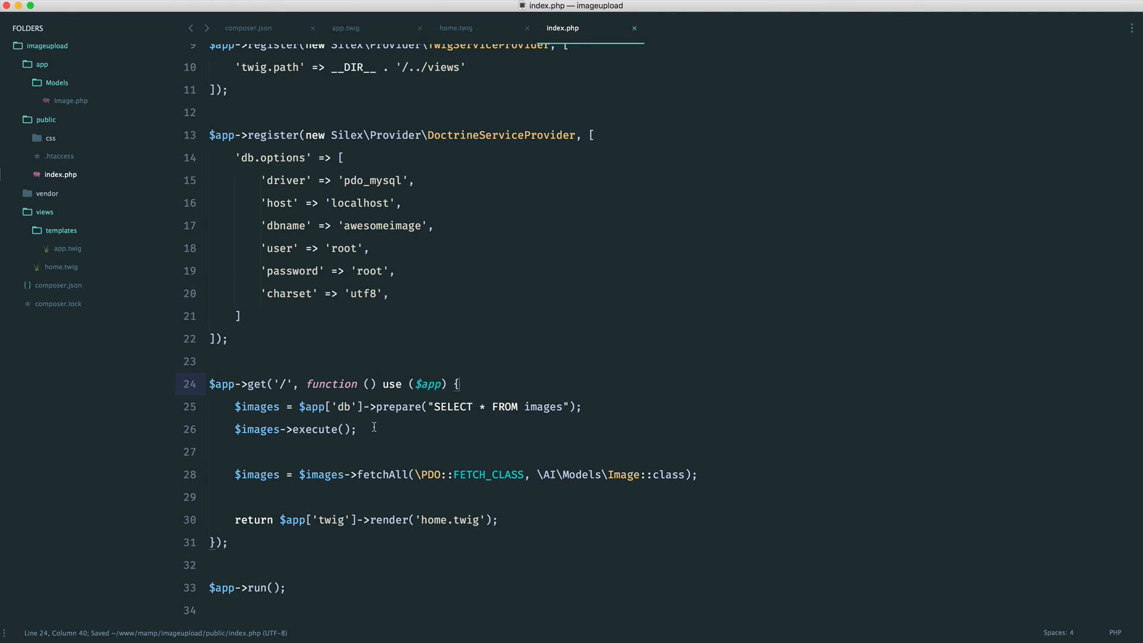
pyautogui.click(357, 428)
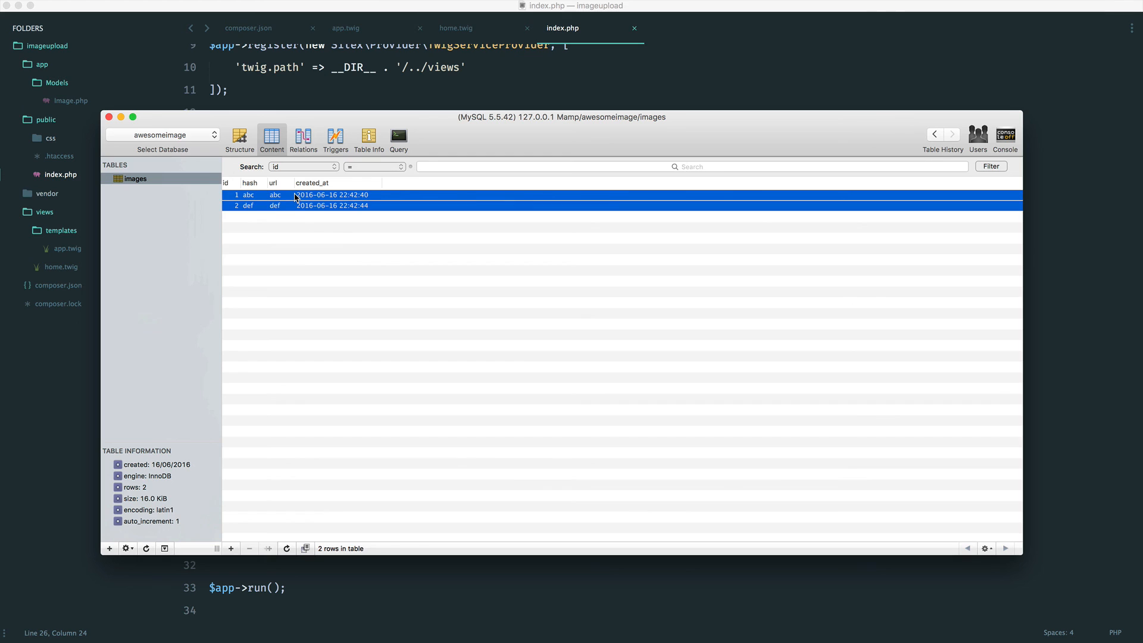
# Delete the two test rows abc and def from the images table
pyautogui.click(249, 548)
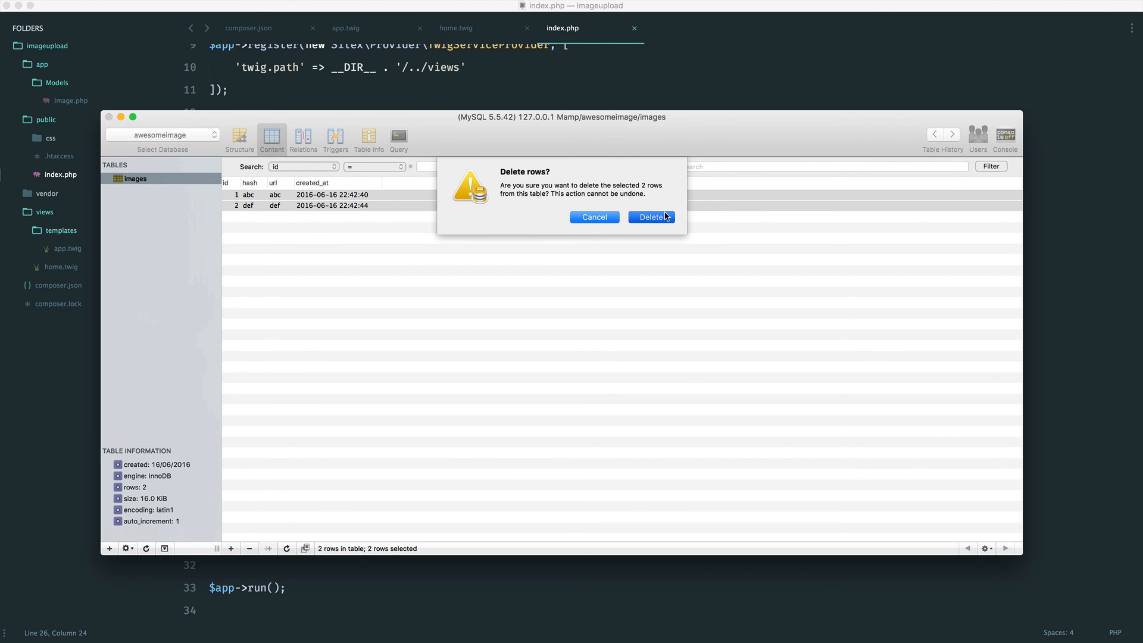